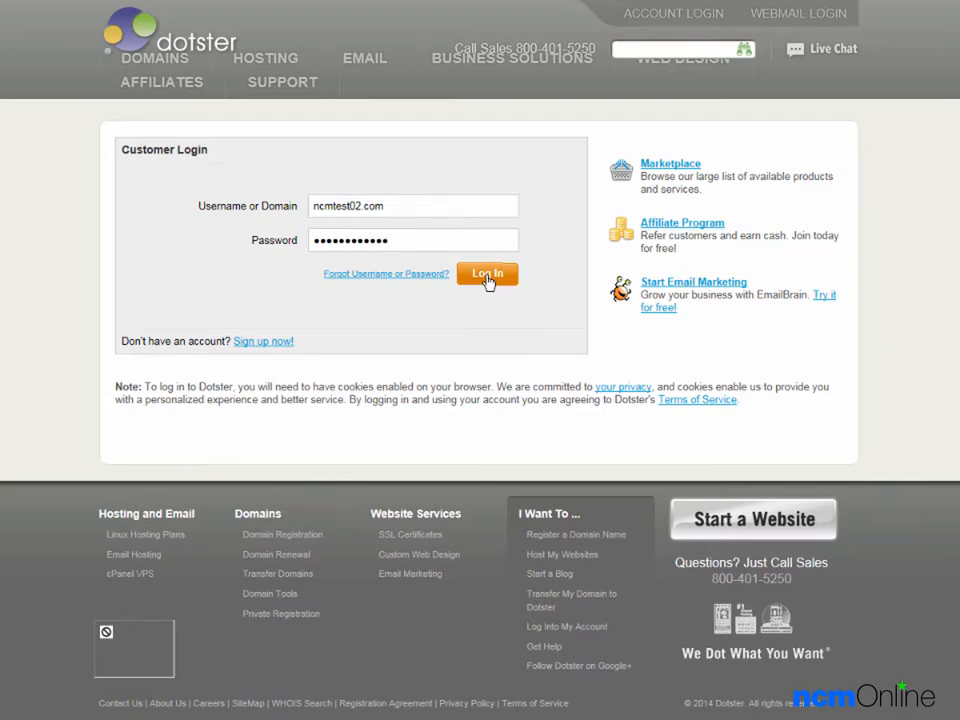
Log in to the Dotster hosting account and reach the Control Panel home
left_click(488, 274)
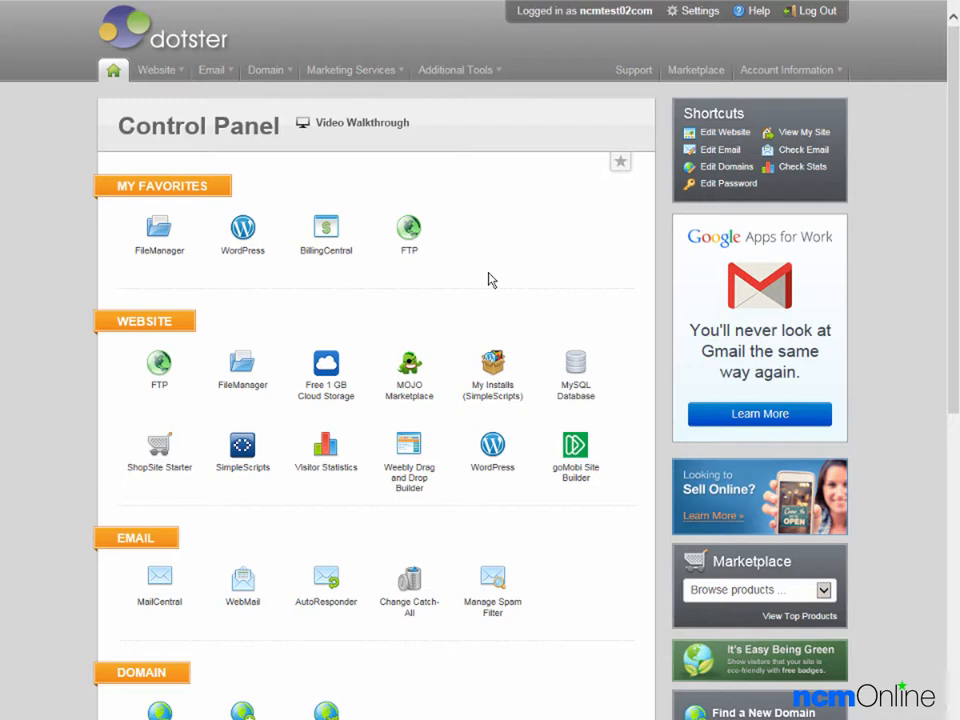
mouse_move(232, 330)
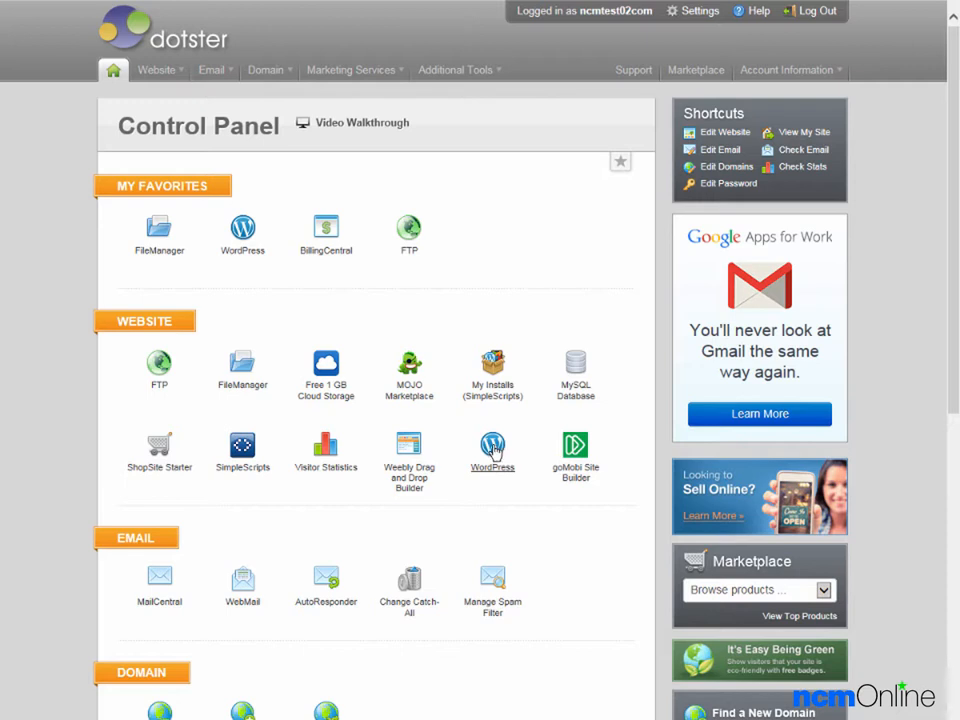
Launch the MOJO Marketplace WordPress installer from the Control Panel's Website tools
left_click(492, 444)
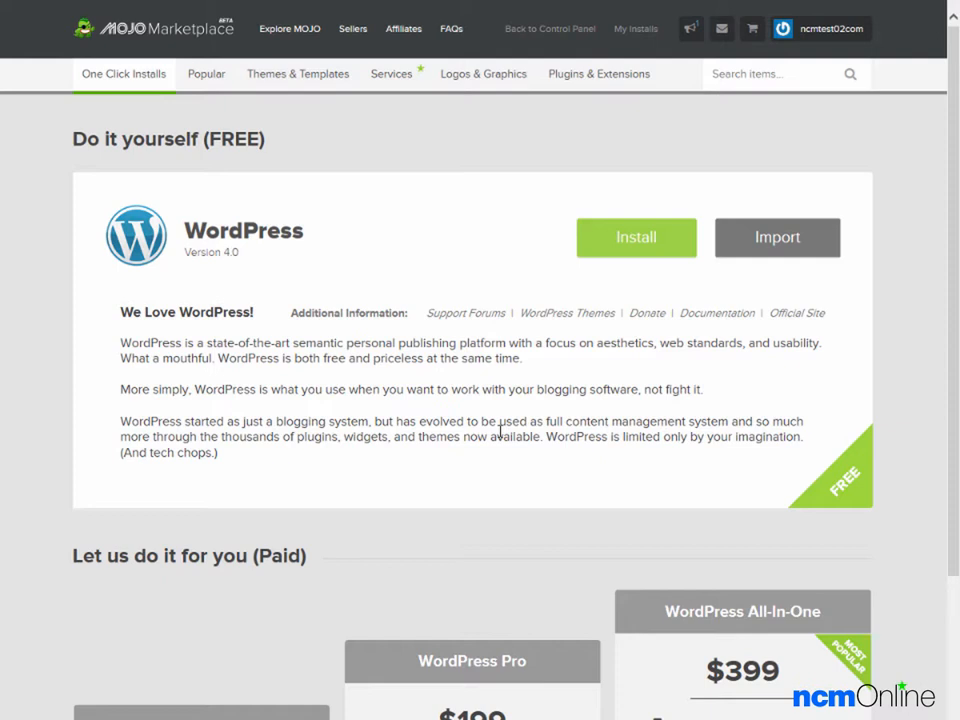
mouse_move(524, 418)
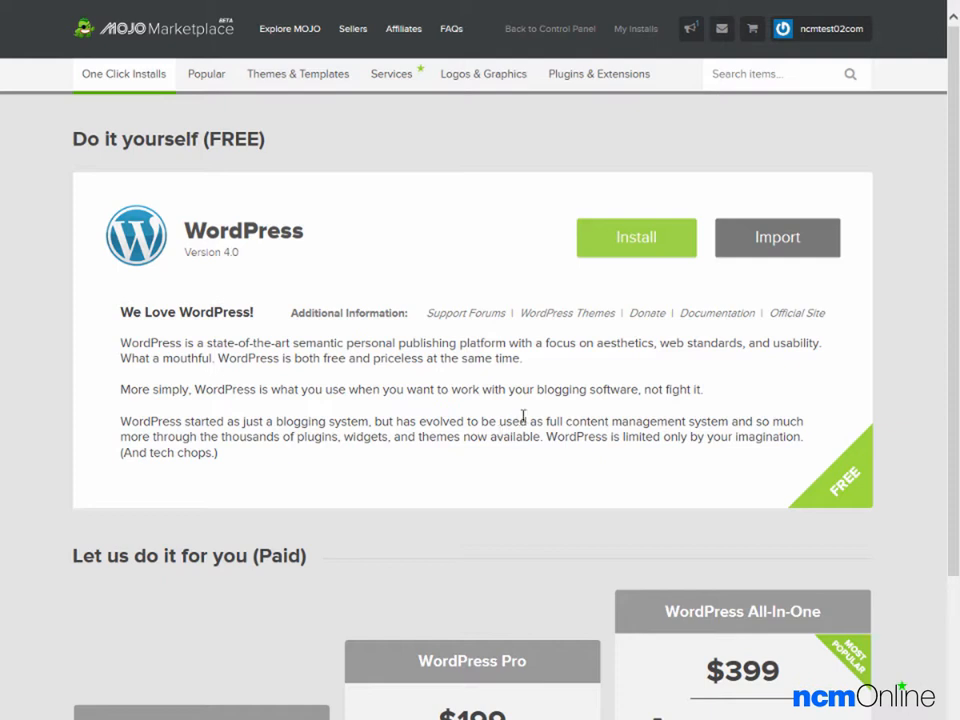
mouse_move(622, 244)
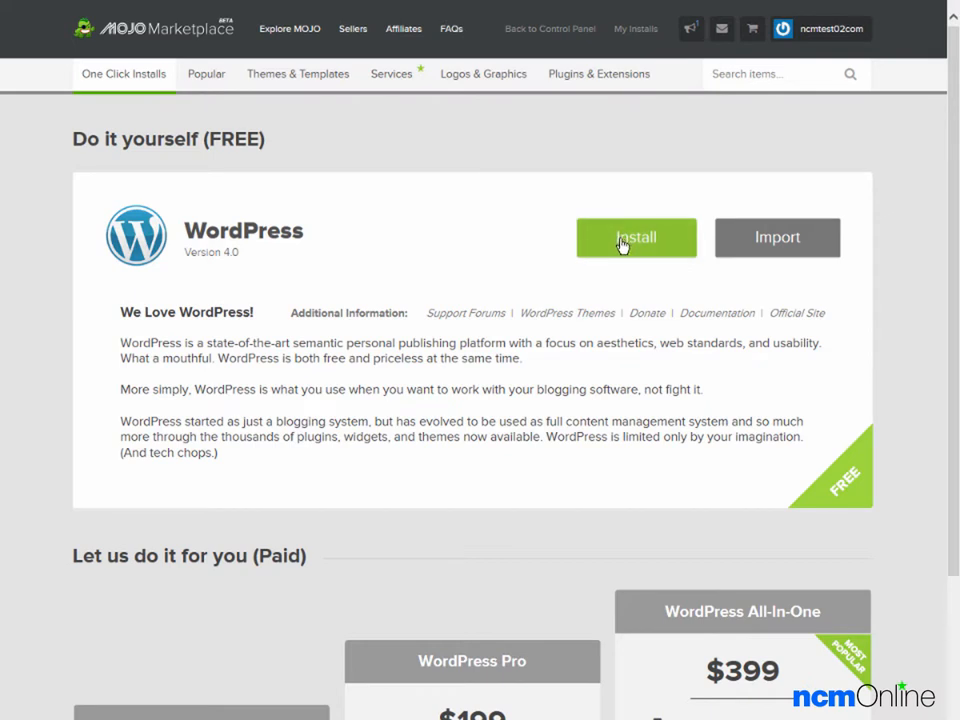
mouse_move(632, 248)
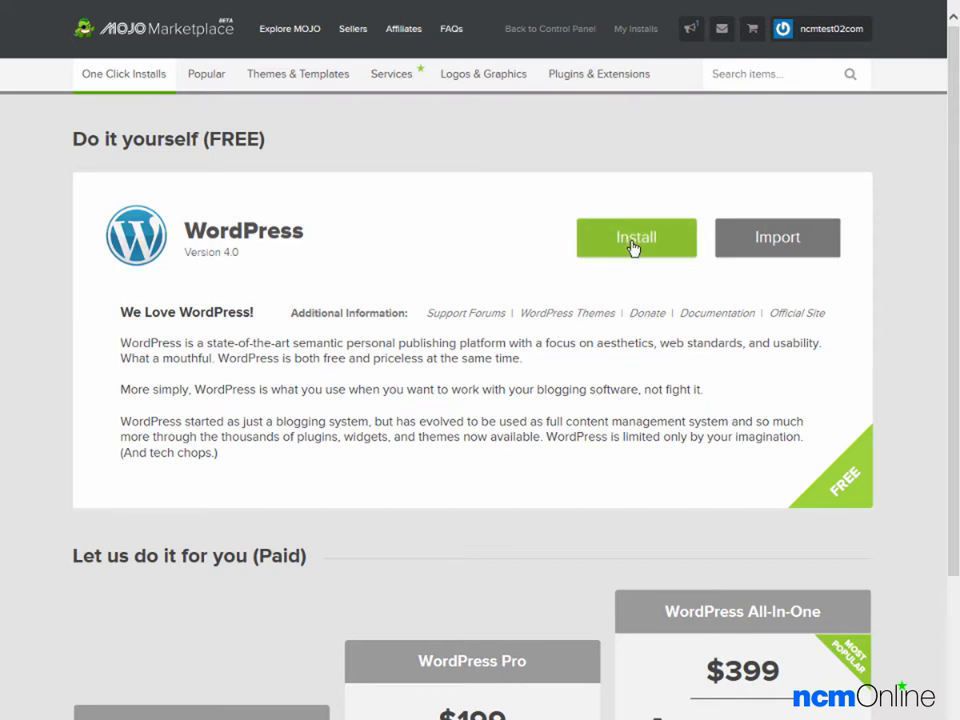
left_click(636, 236)
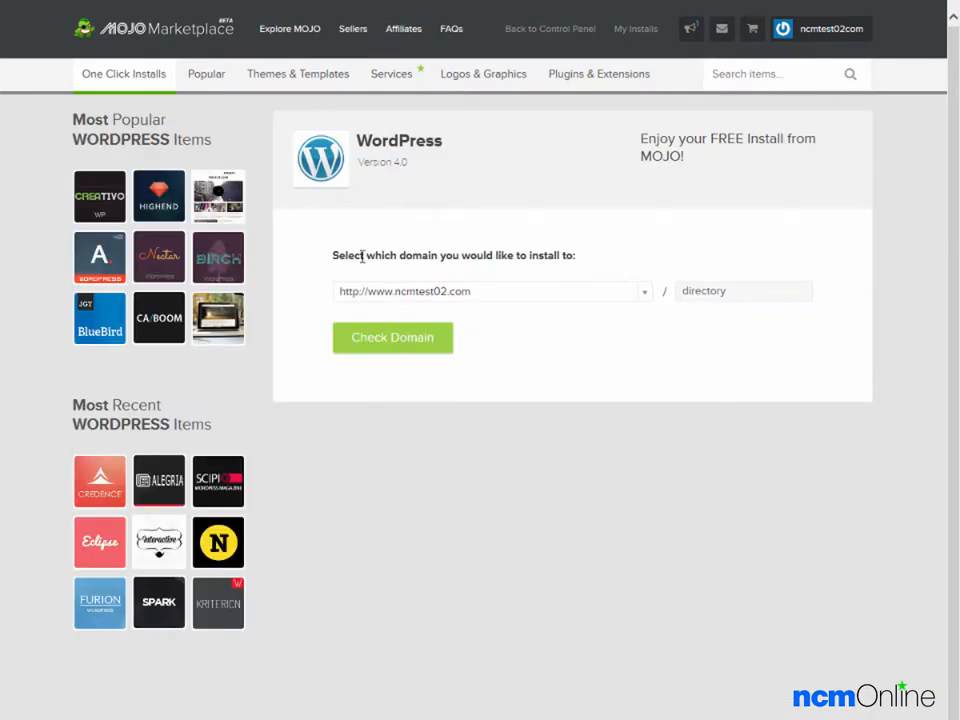
mouse_move(540, 300)
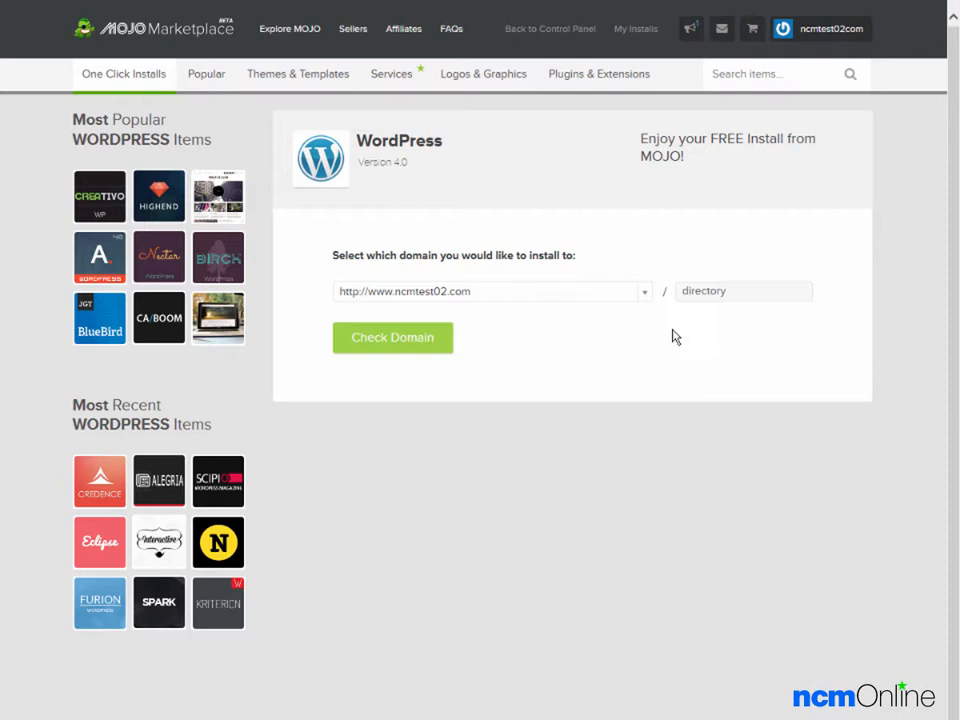
left_click(744, 292)
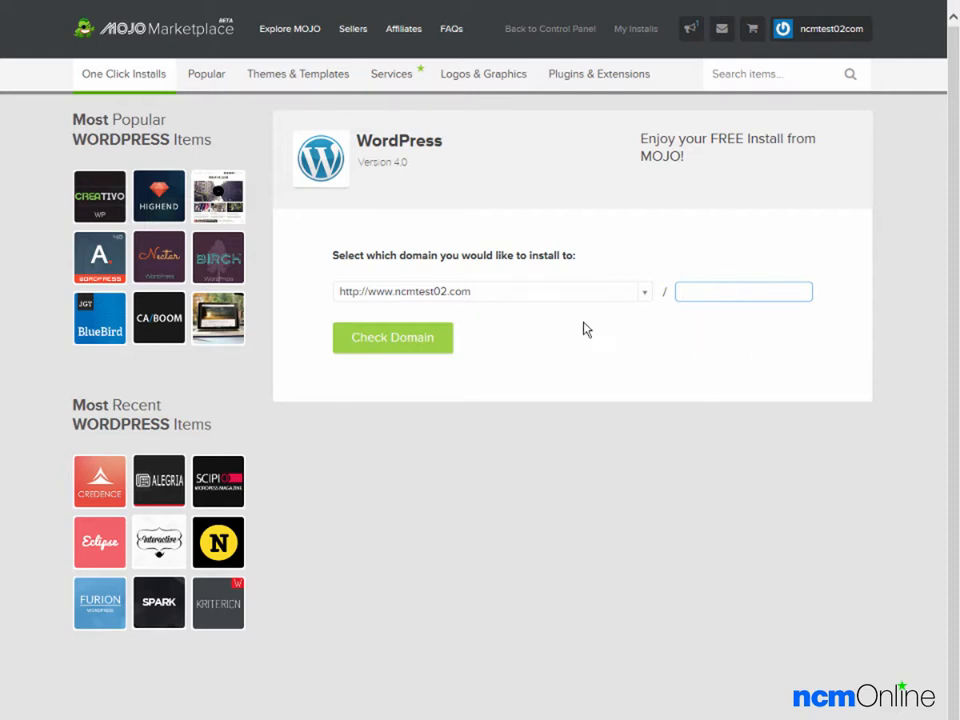
type("directory")
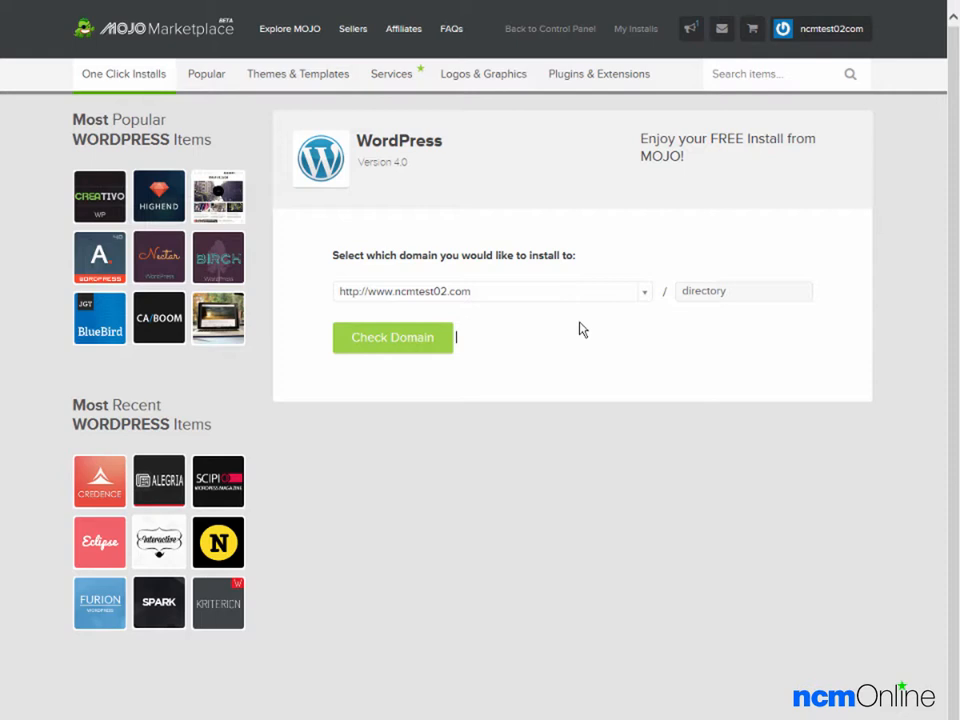
mouse_move(648, 320)
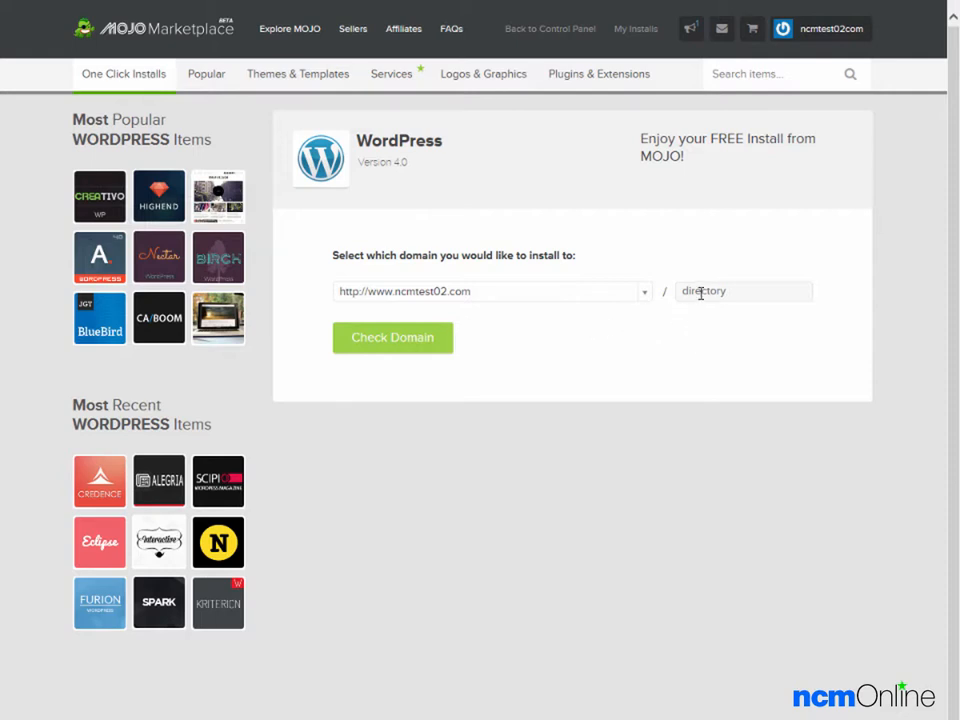
left_click(744, 292)
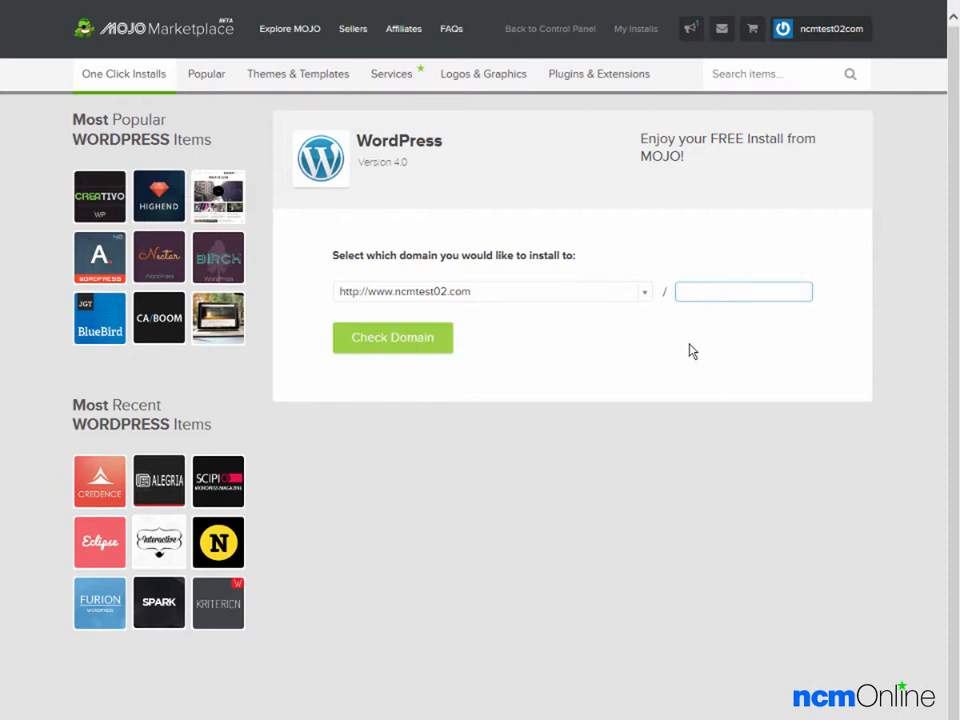
type("directory")
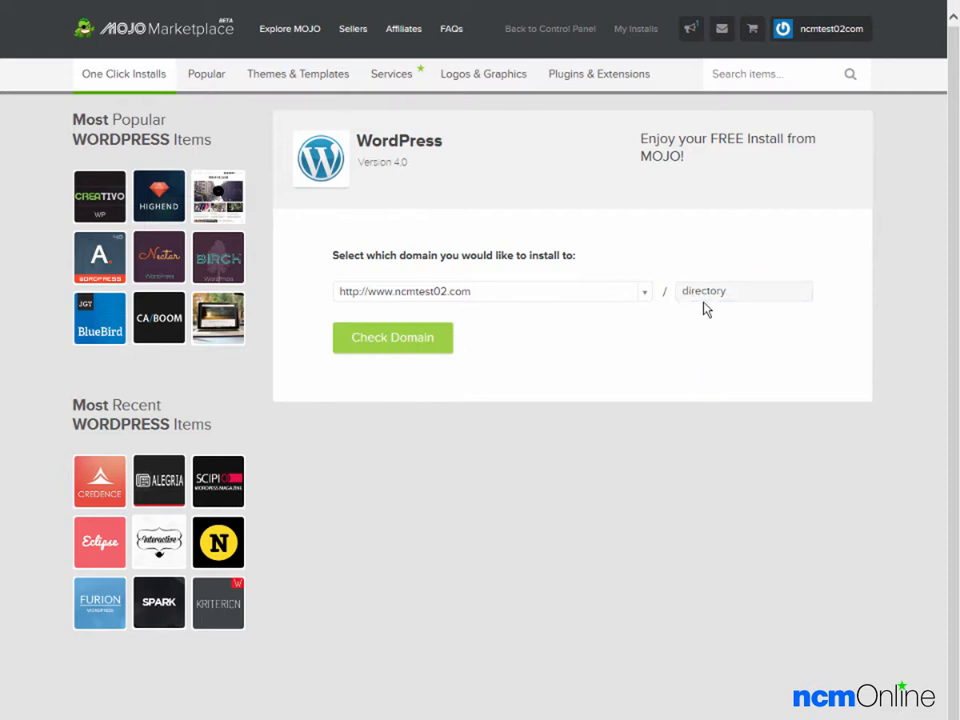
left_click(744, 292)
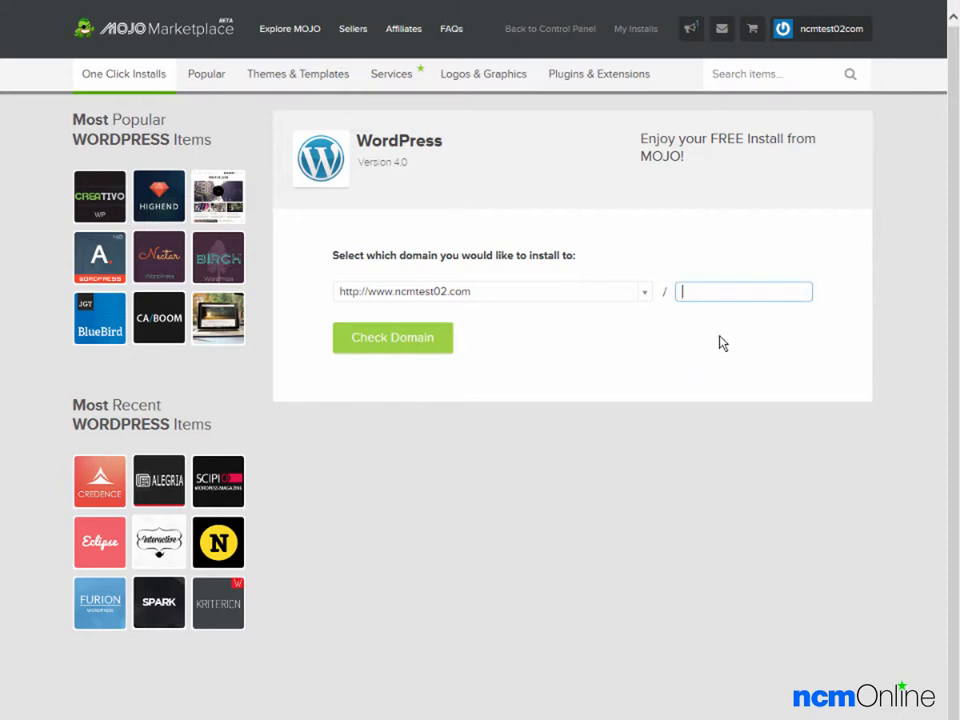
type("directory")
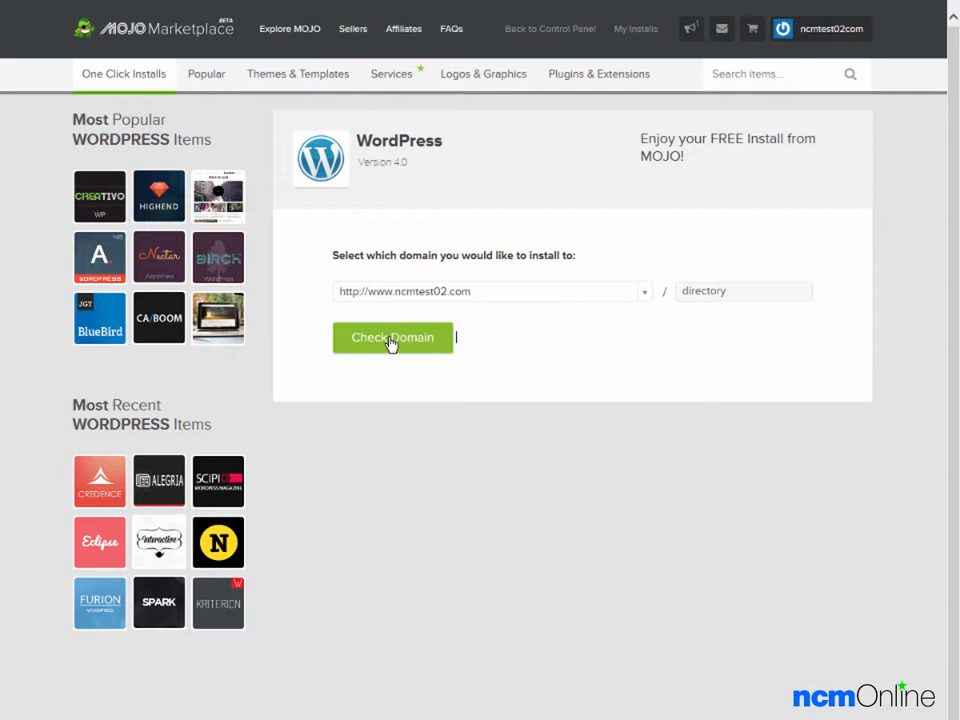
Run Check Domain and highlight the warning that the domain isn't set up with hosting
left_click(392, 336)
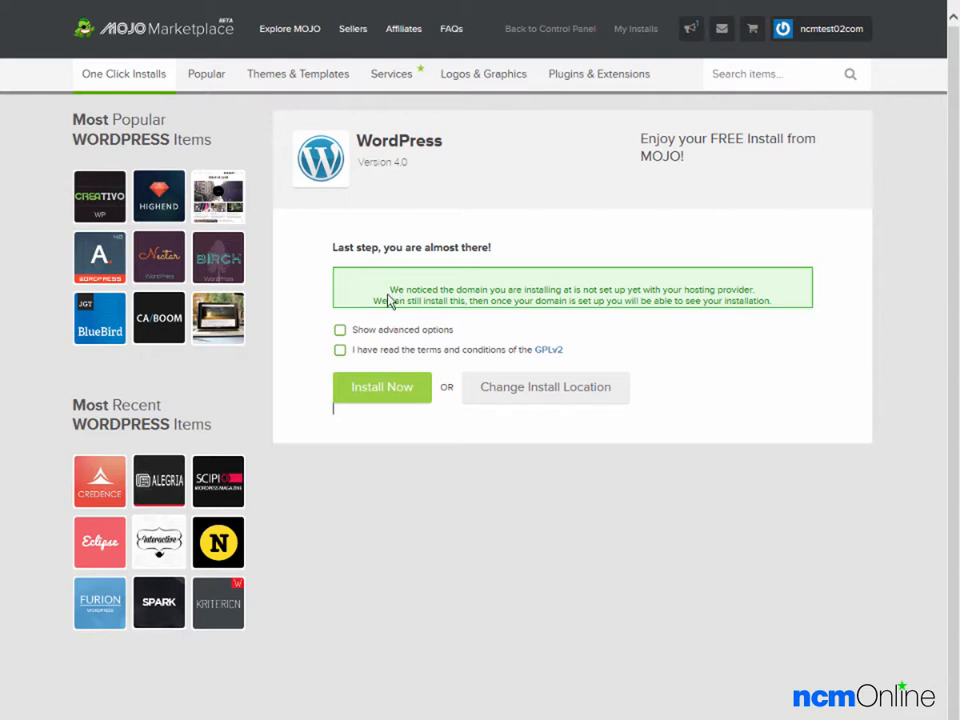
left_click_drag(376, 288, 744, 300)
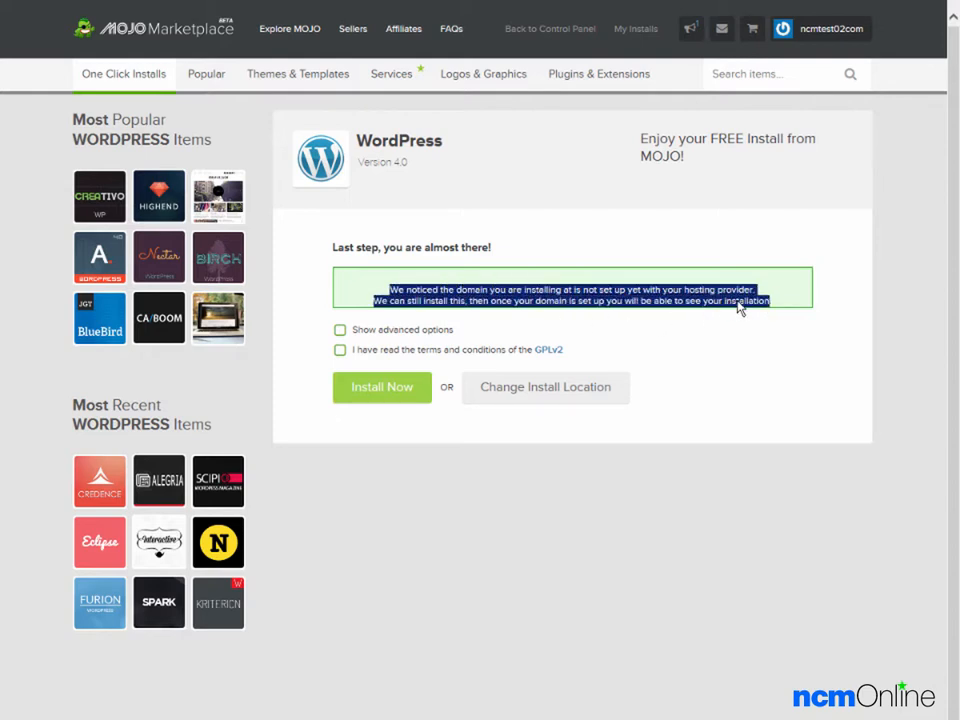
mouse_move(744, 376)
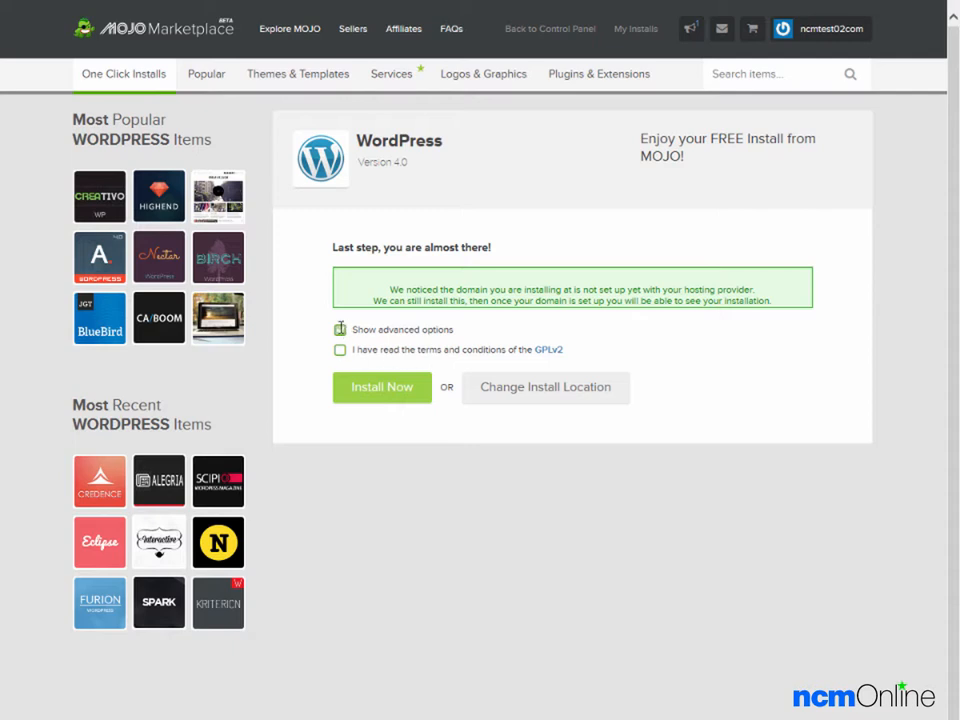
Reveal advanced options and set the site title to 'NCM Test Site'
left_click(340, 328)
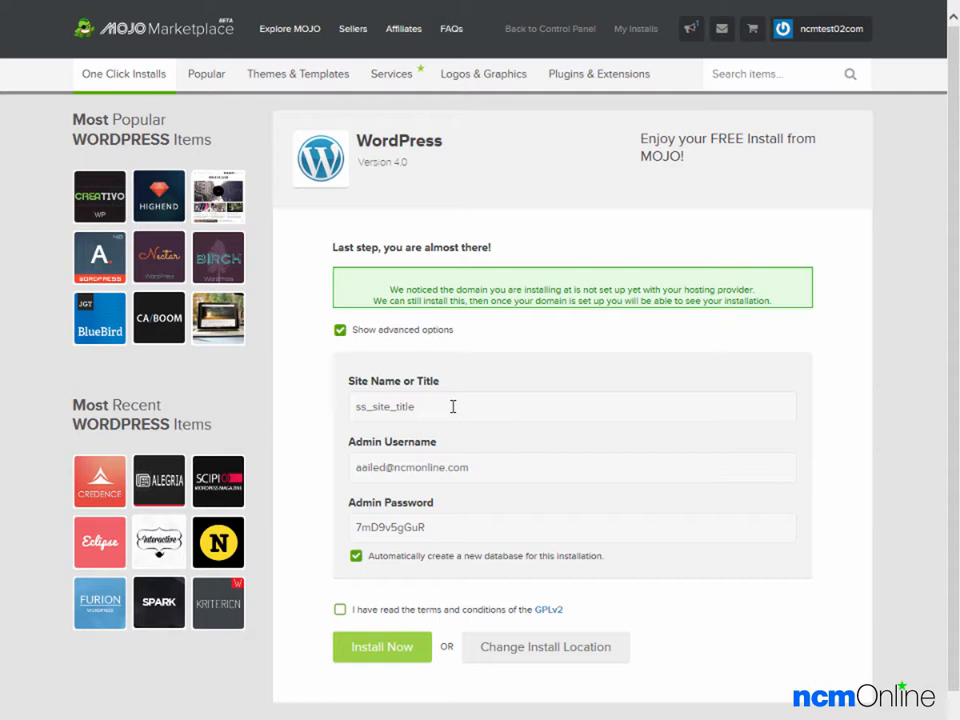
left_click(452, 406)
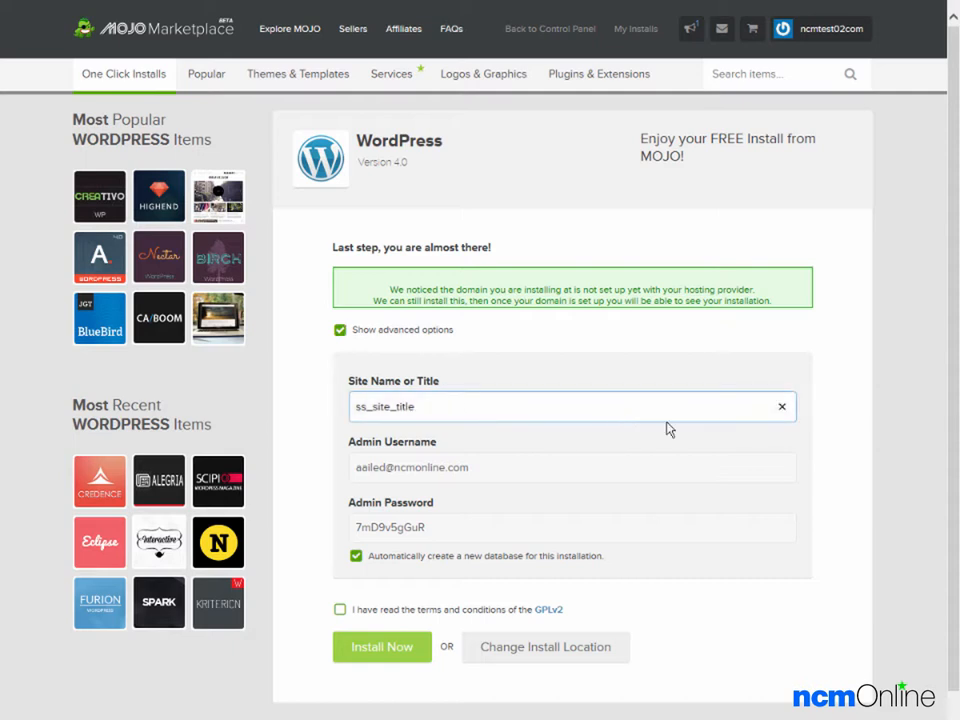
left_click(782, 406)
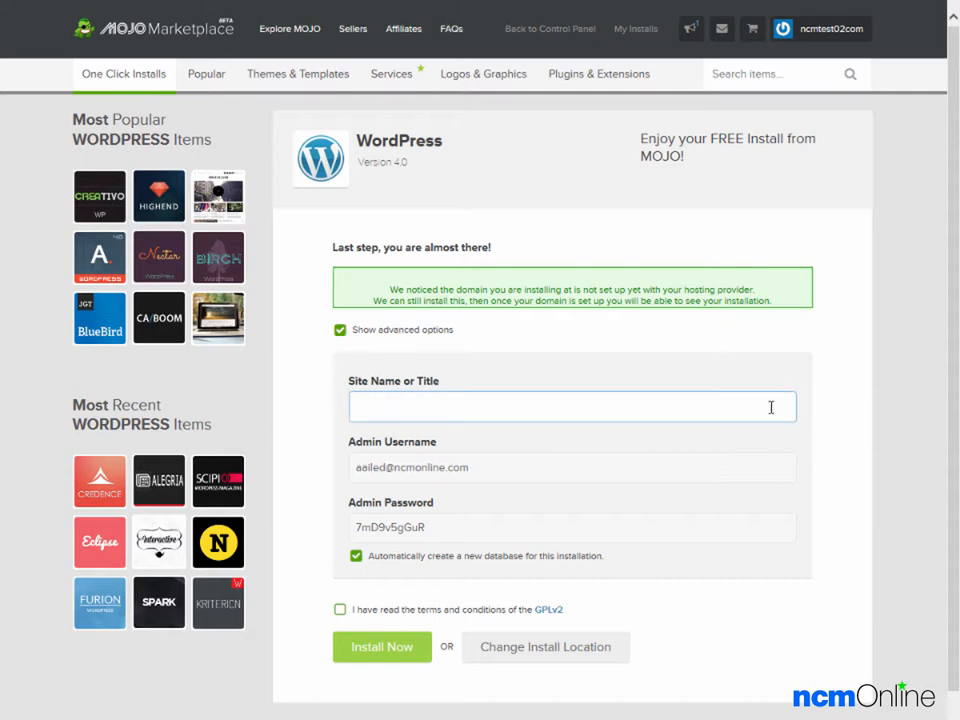
type("N")
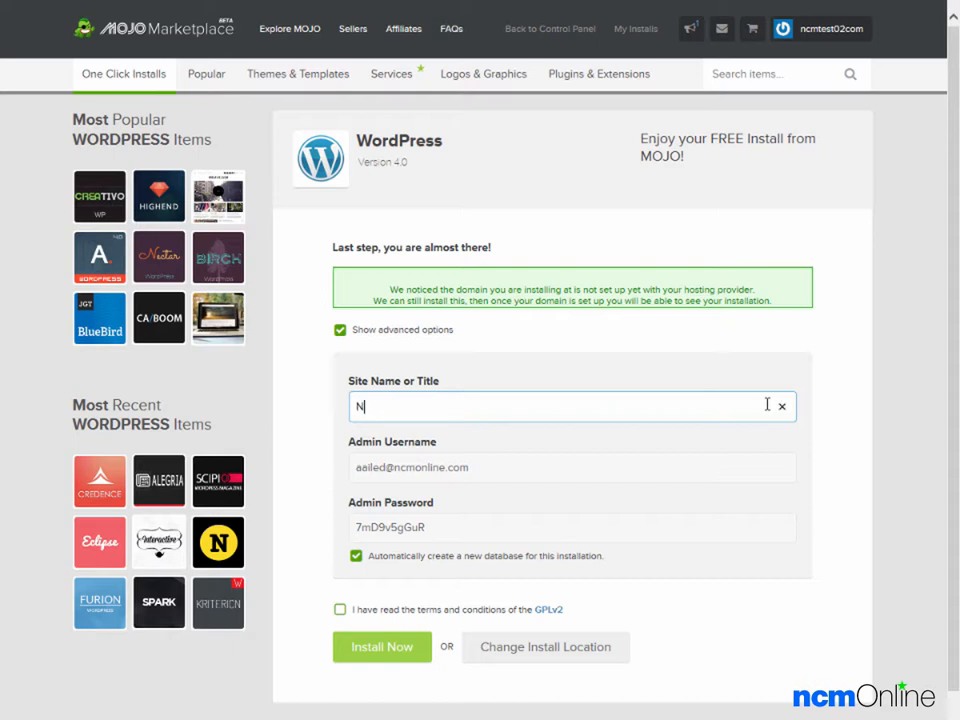
type("CM Test Si")
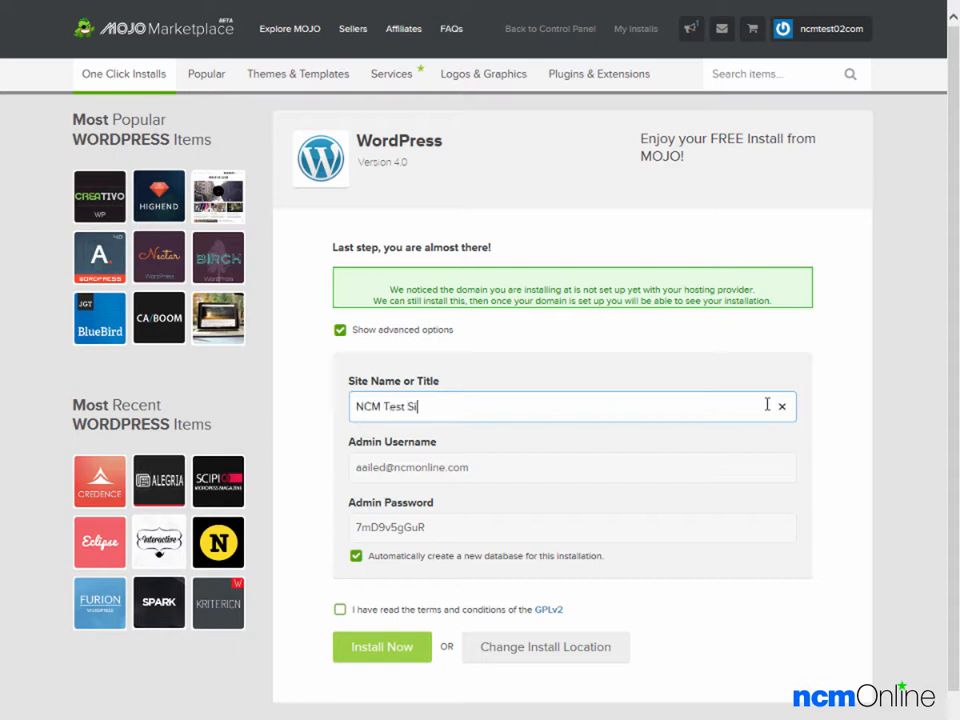
Copy the generated admin password and accept the GPLv2 terms
left_click(572, 468)
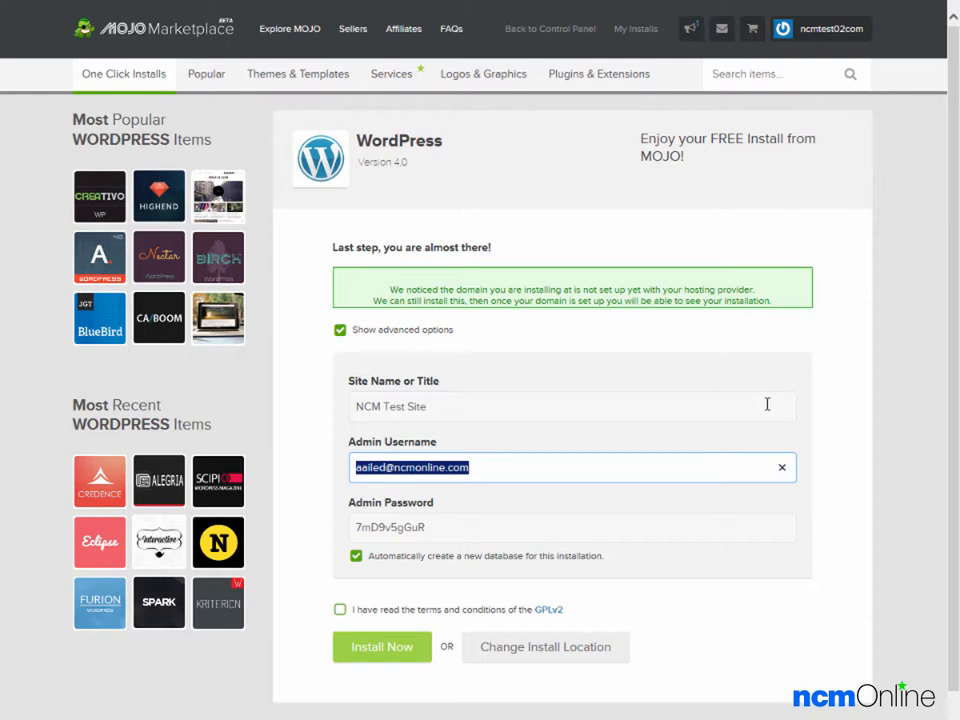
mouse_move(486, 528)
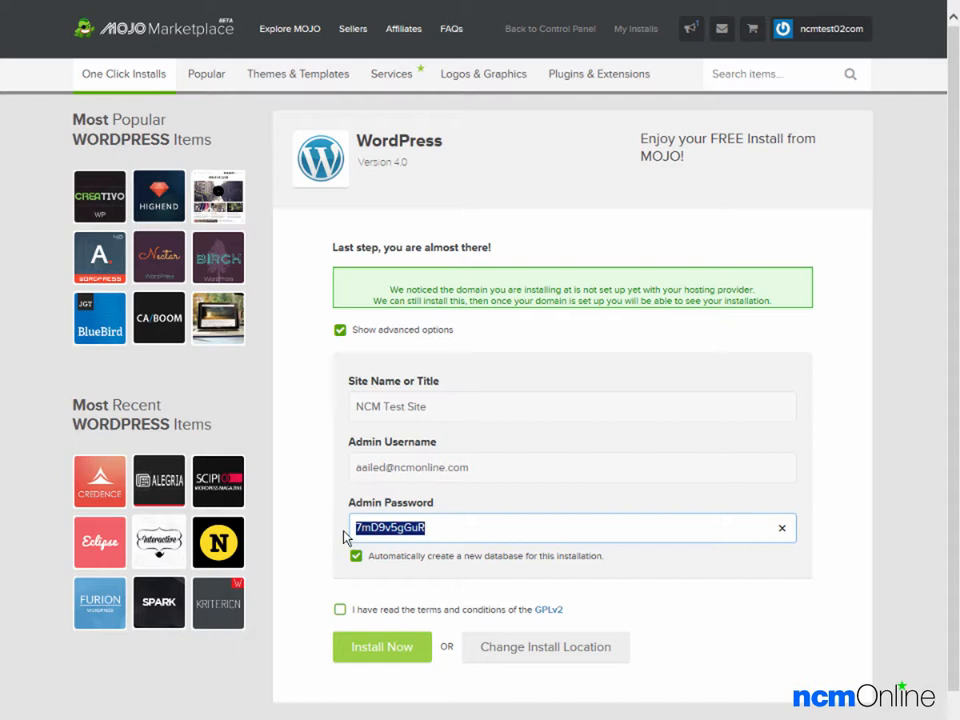
right_click(390, 528)
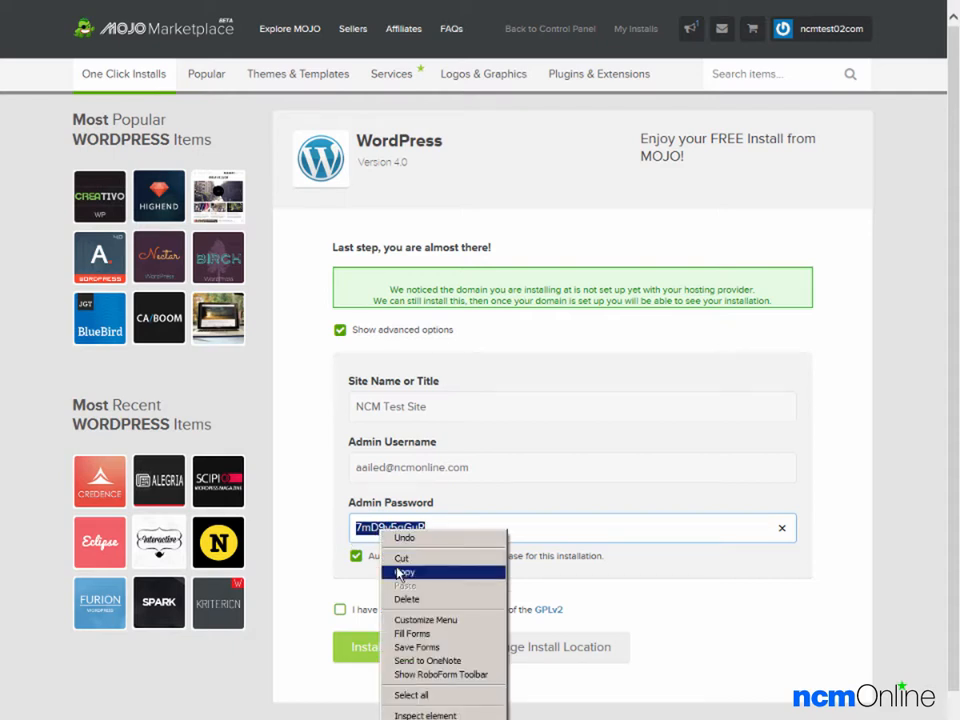
left_click(396, 572)
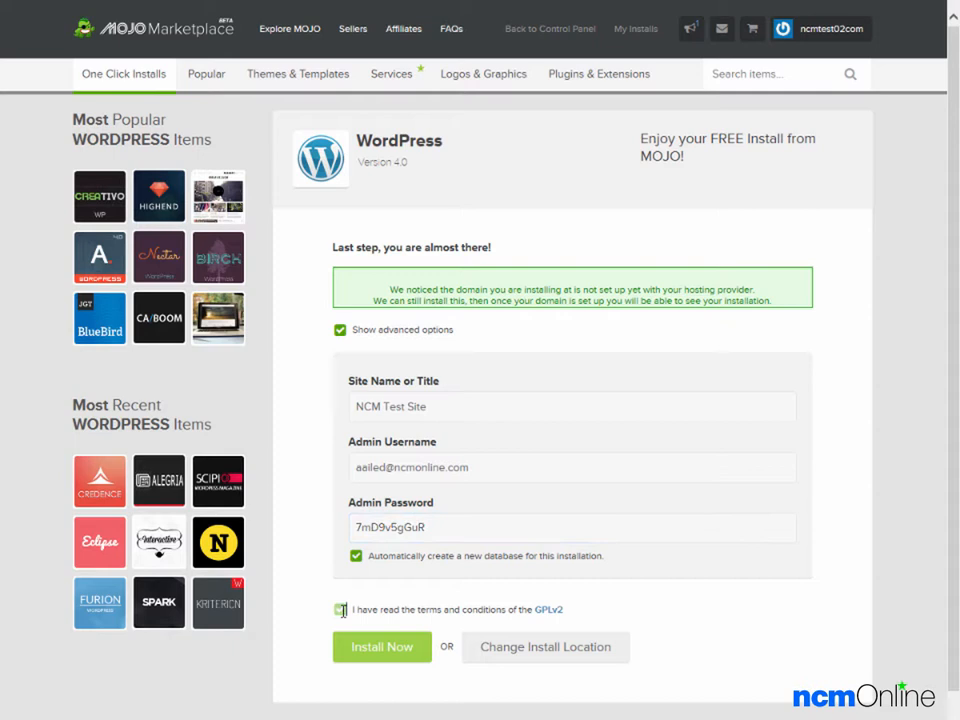
left_click(340, 608)
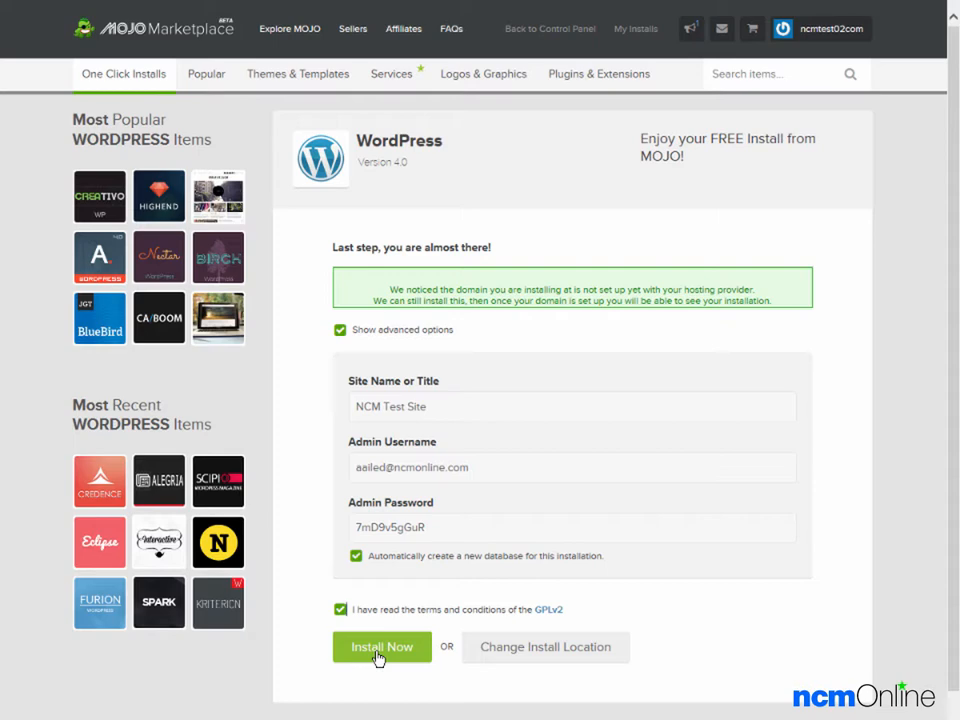
Run the WordPress install to completion and view the finished install's credentials
left_click(380, 646)
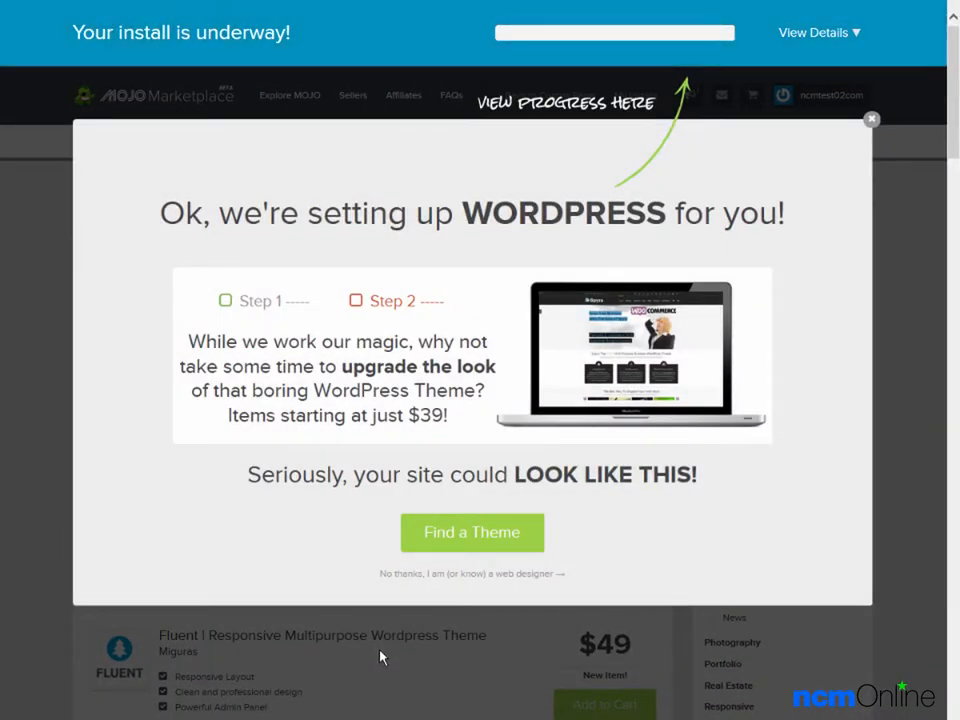
mouse_move(790, 168)
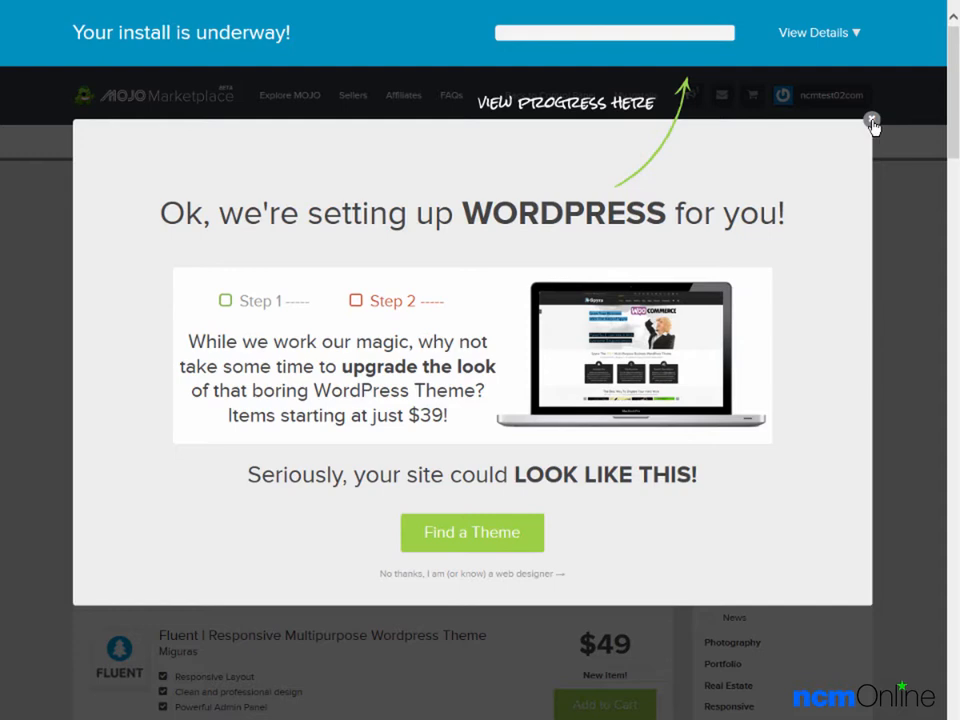
left_click(872, 120)
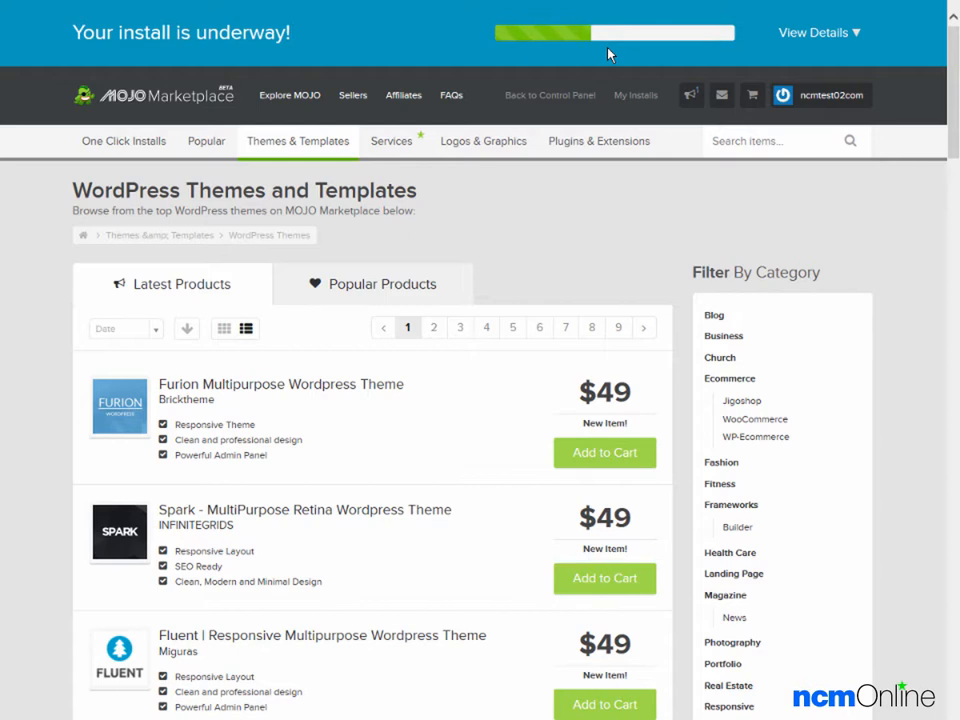
left_click(598, 140)
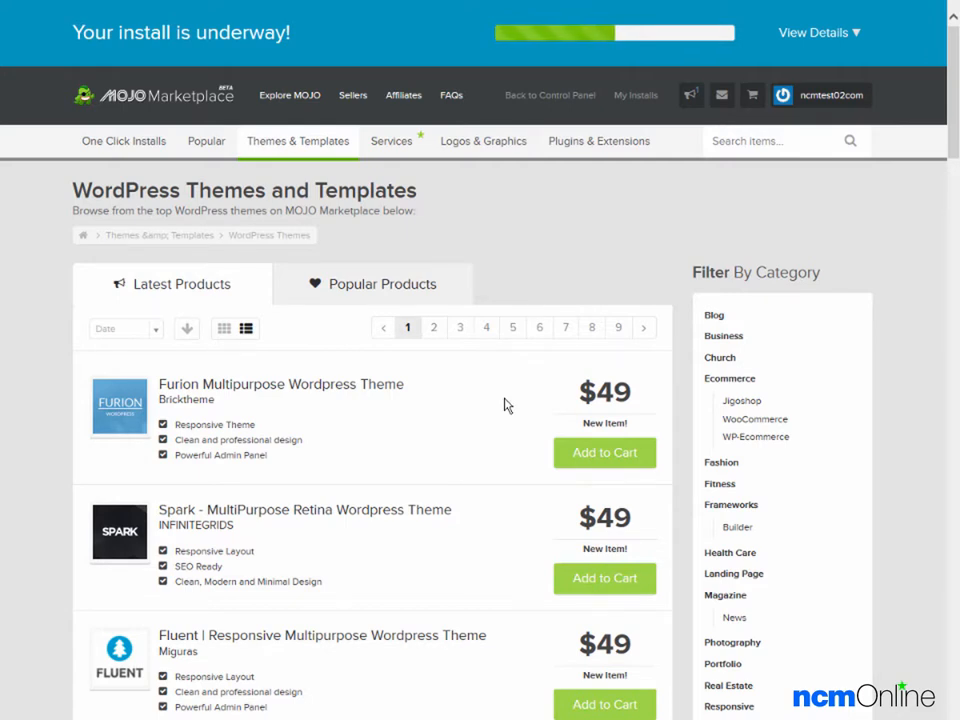
left_click(598, 140)
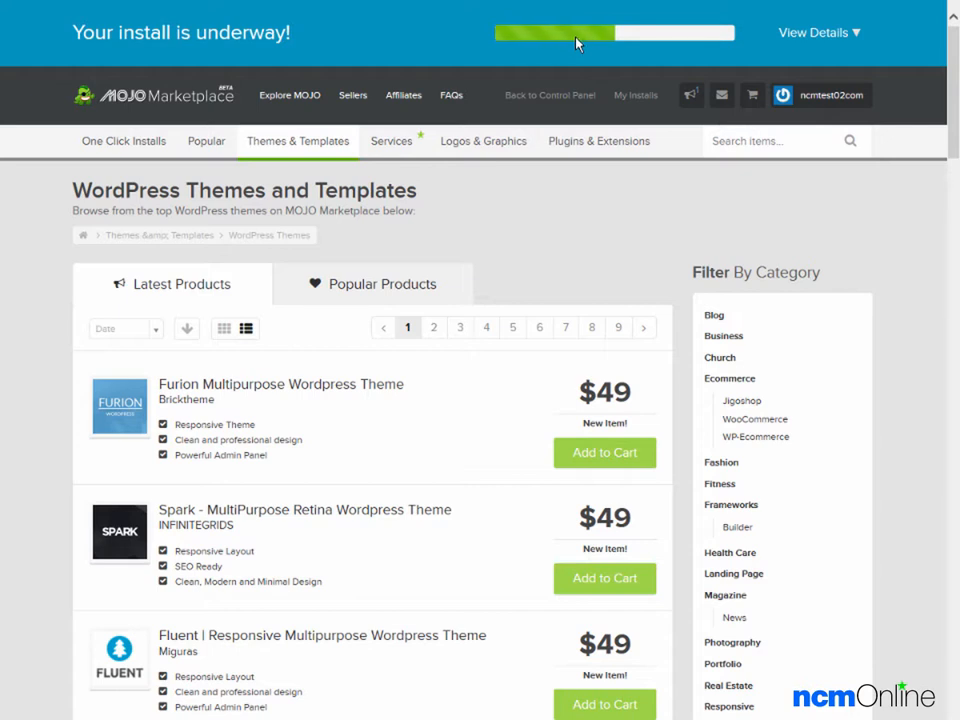
mouse_move(576, 48)
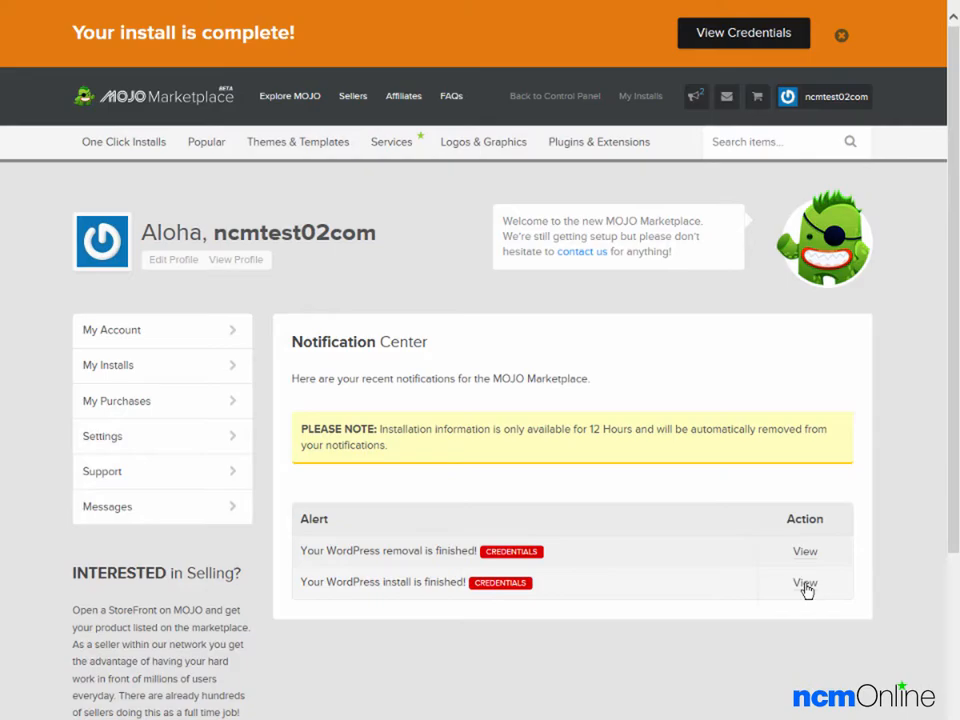
left_click(804, 584)
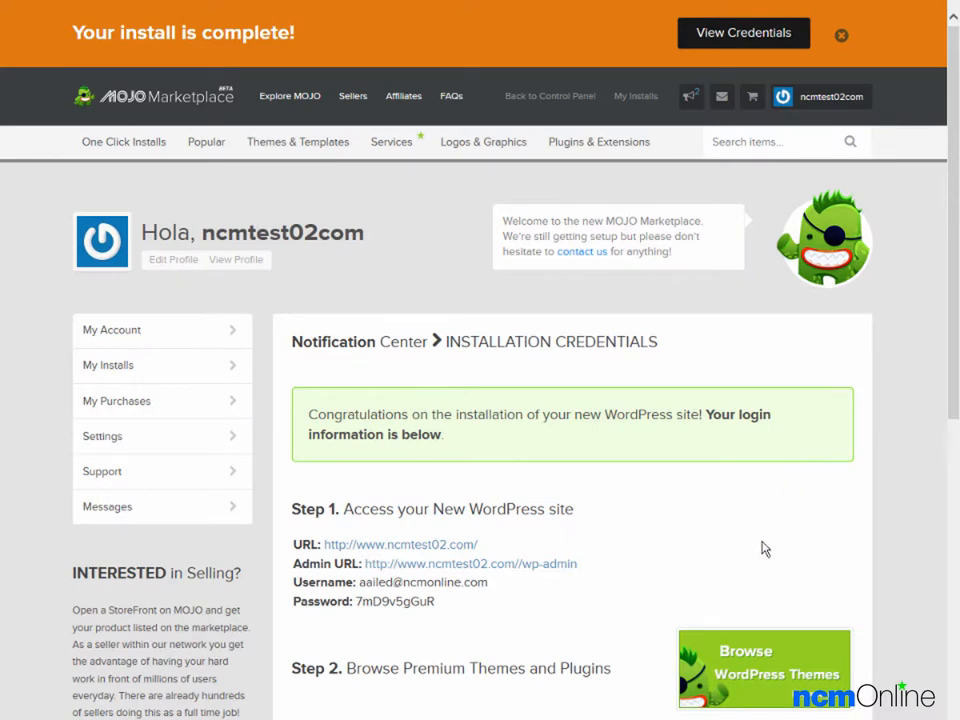
mouse_move(462, 530)
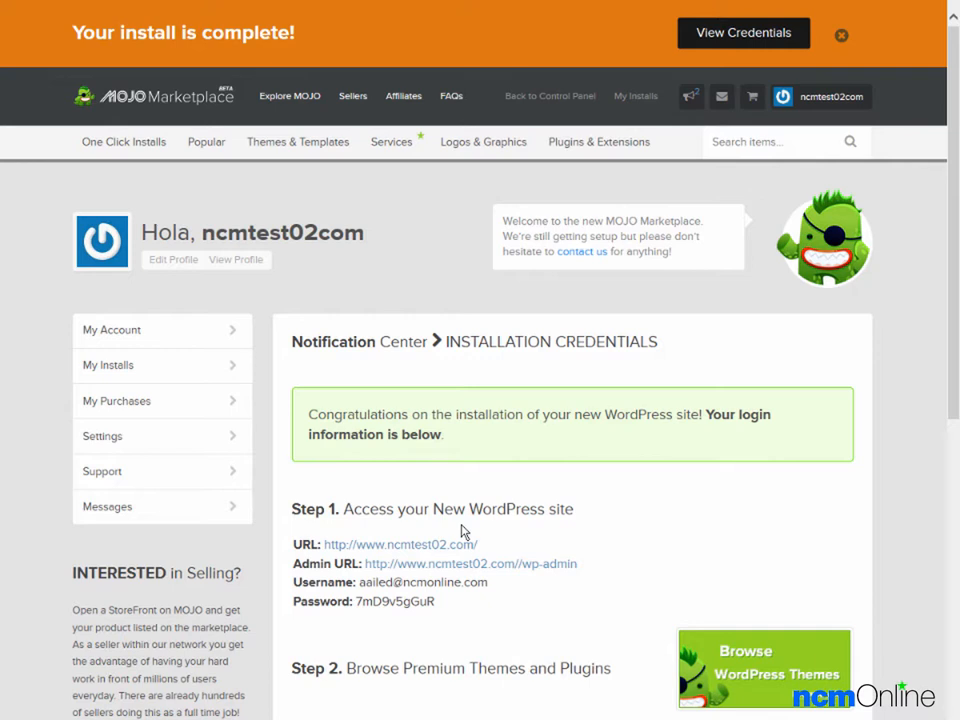
mouse_move(298, 544)
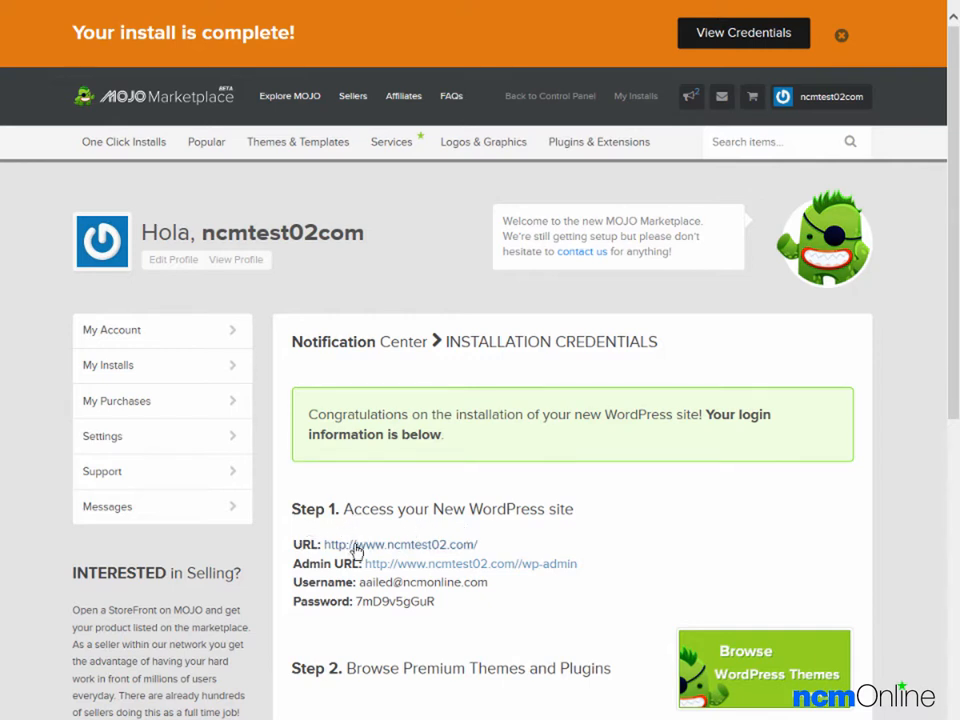
mouse_move(338, 568)
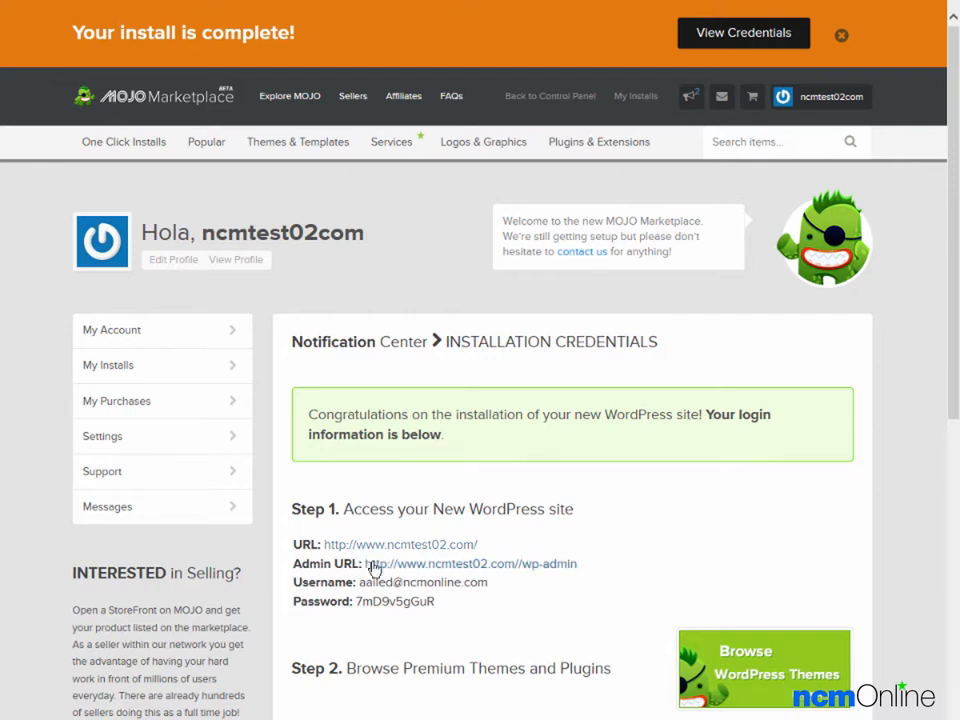
mouse_move(540, 576)
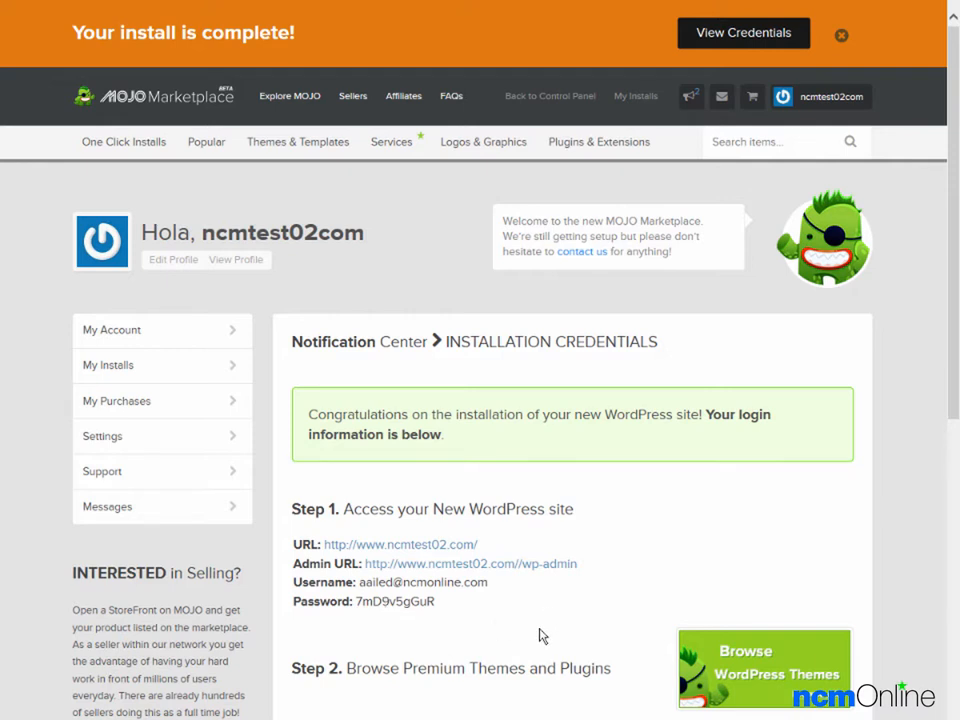
mouse_move(500, 696)
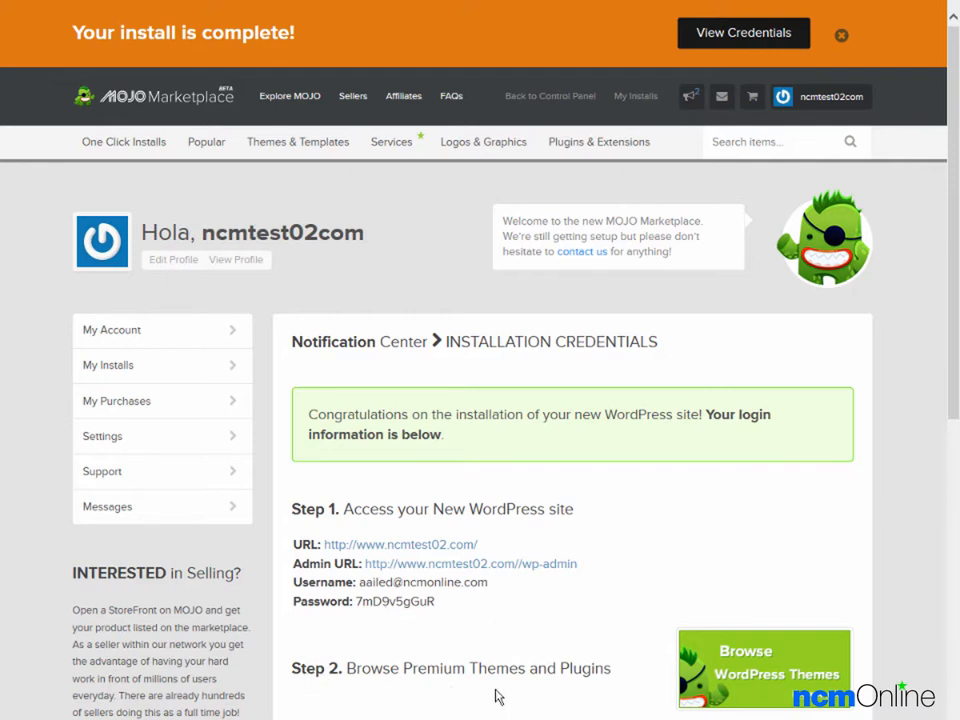
mouse_move(584, 700)
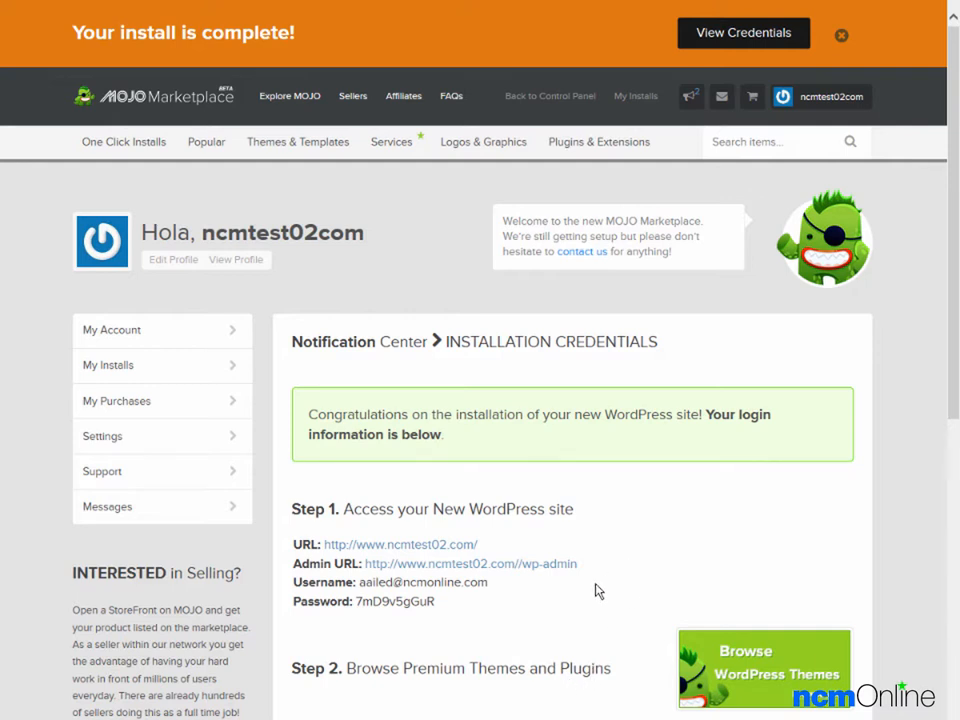
mouse_move(470, 564)
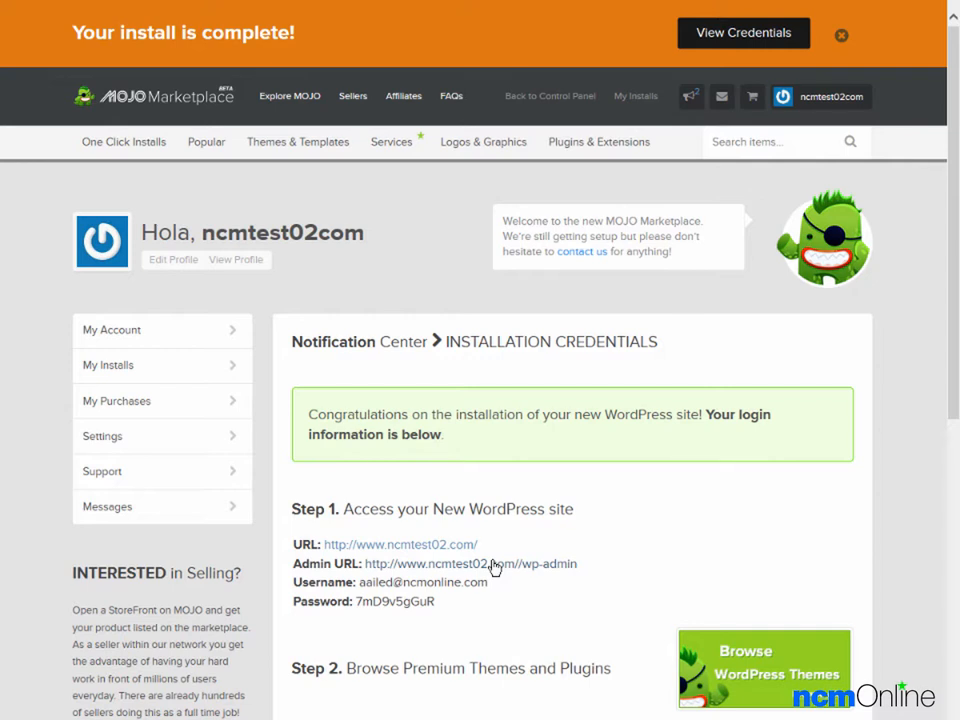
left_click(470, 564)
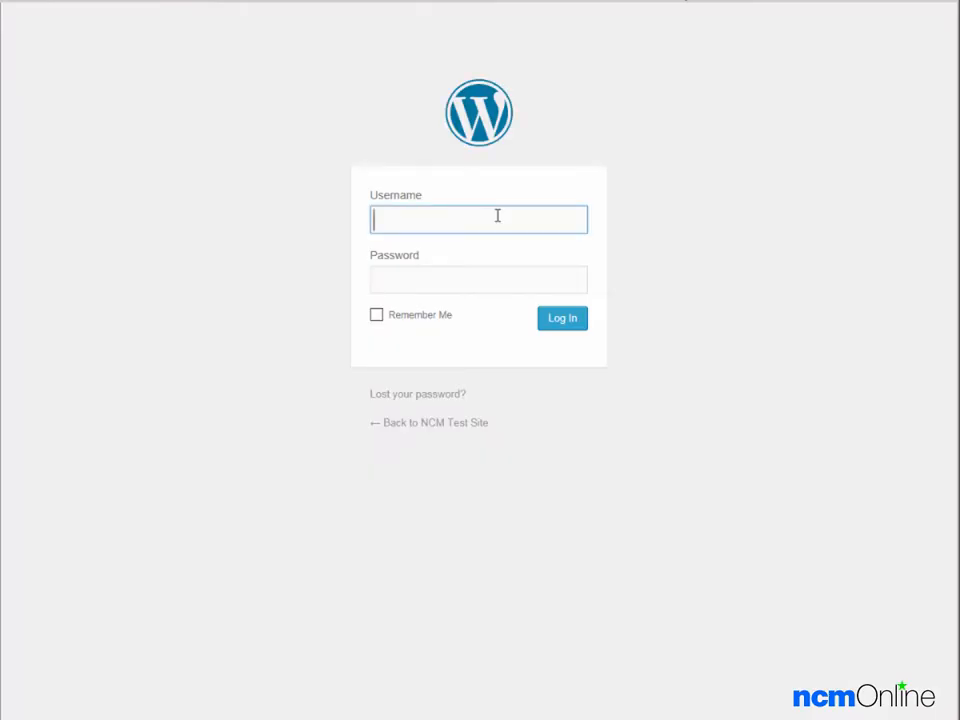
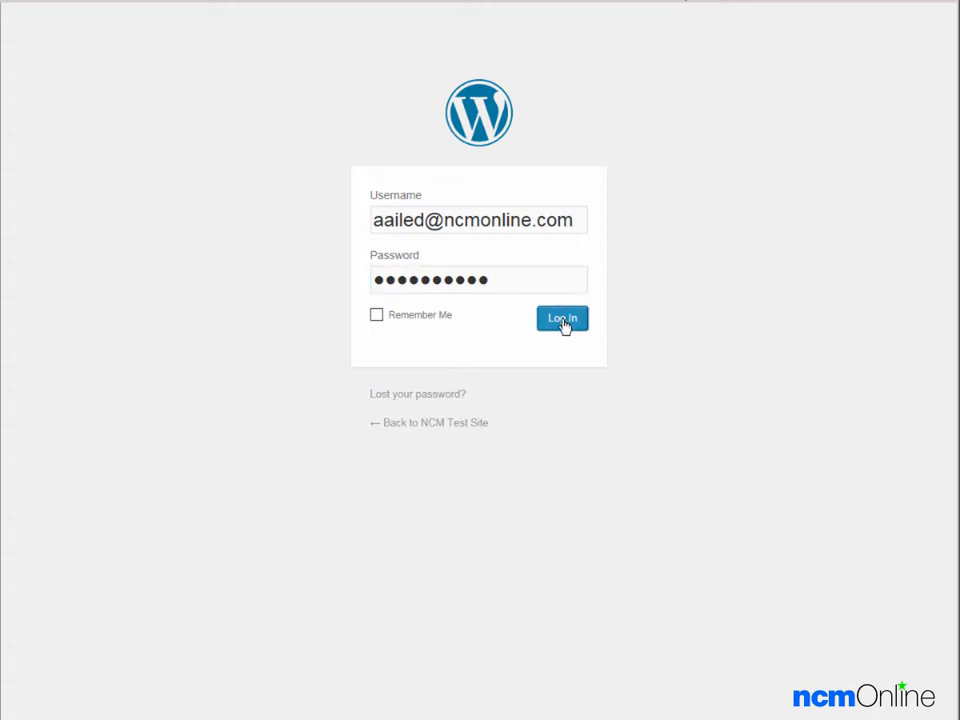
left_click(560, 318)
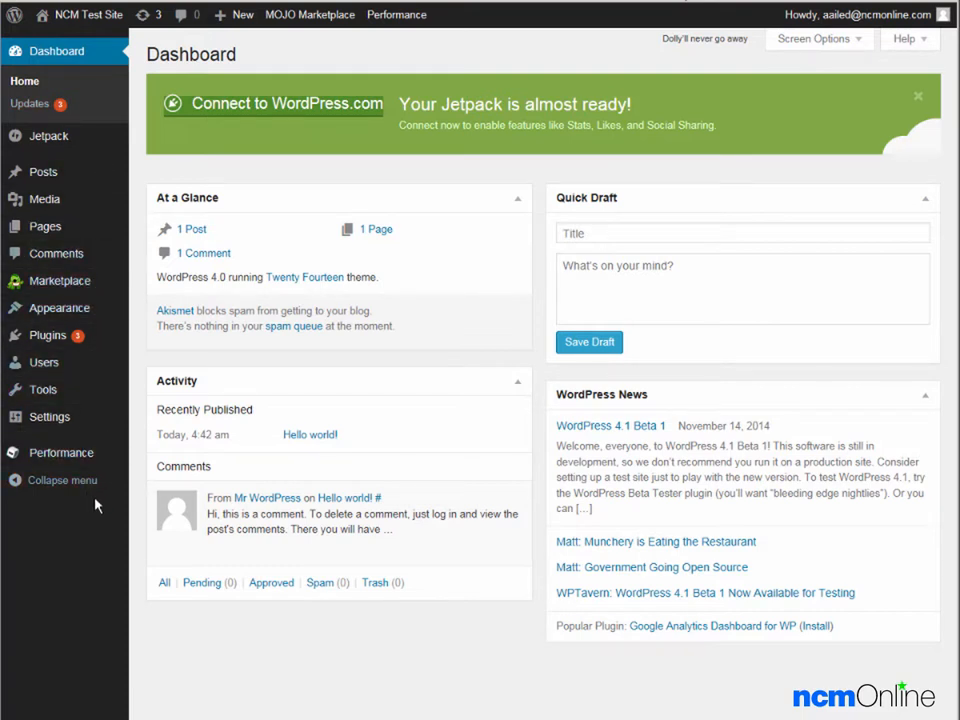
mouse_move(210, 138)
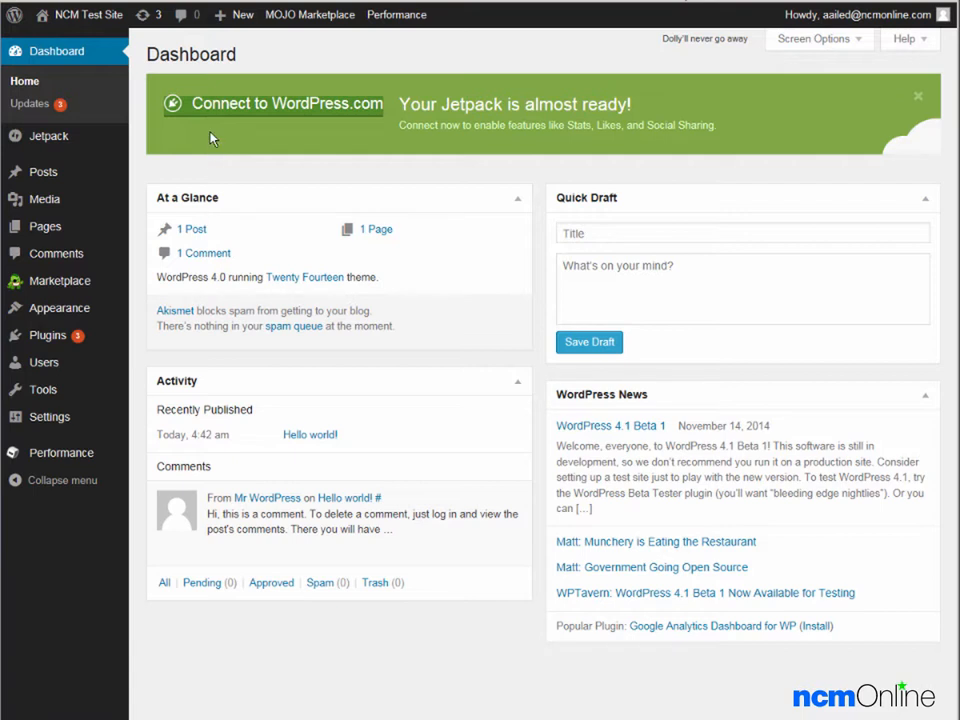
Start a new blank post via + New > Post in the admin bar
left_click(240, 14)
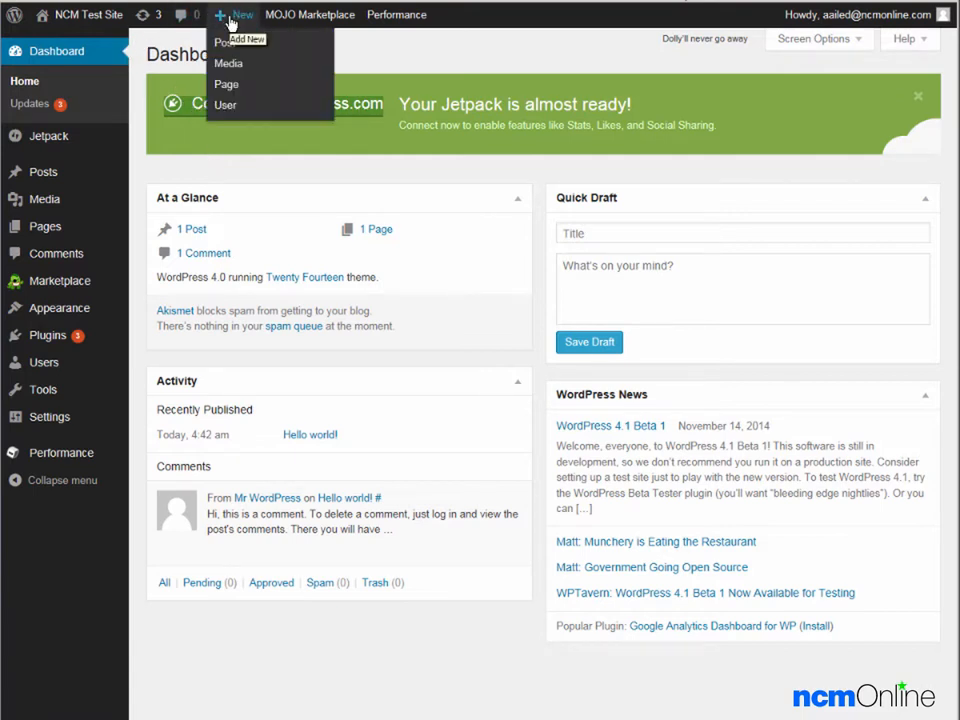
mouse_move(236, 18)
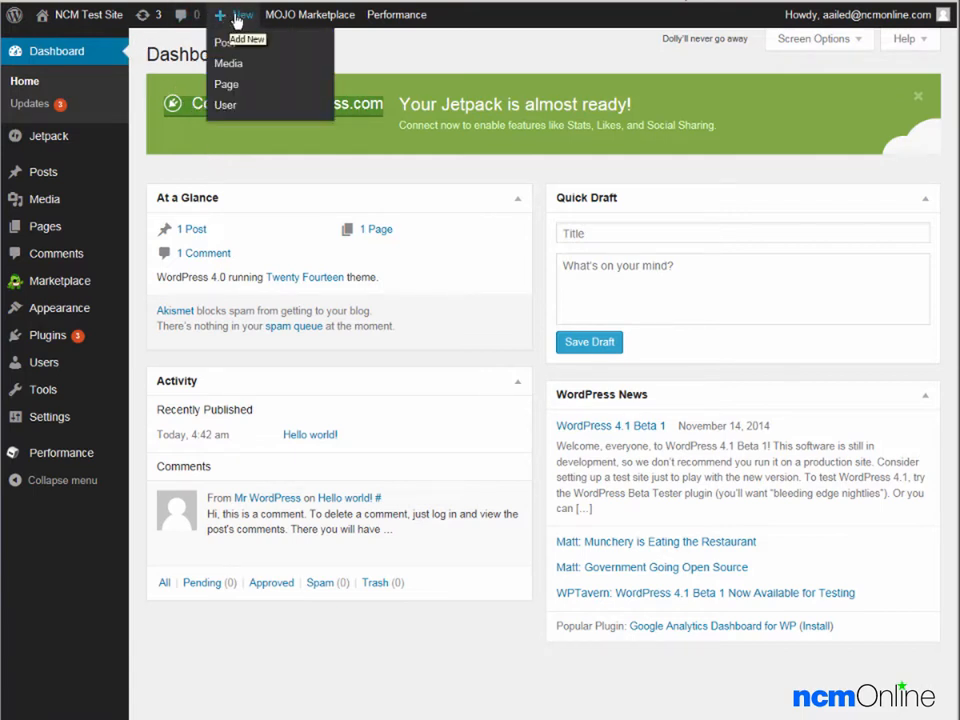
mouse_move(228, 44)
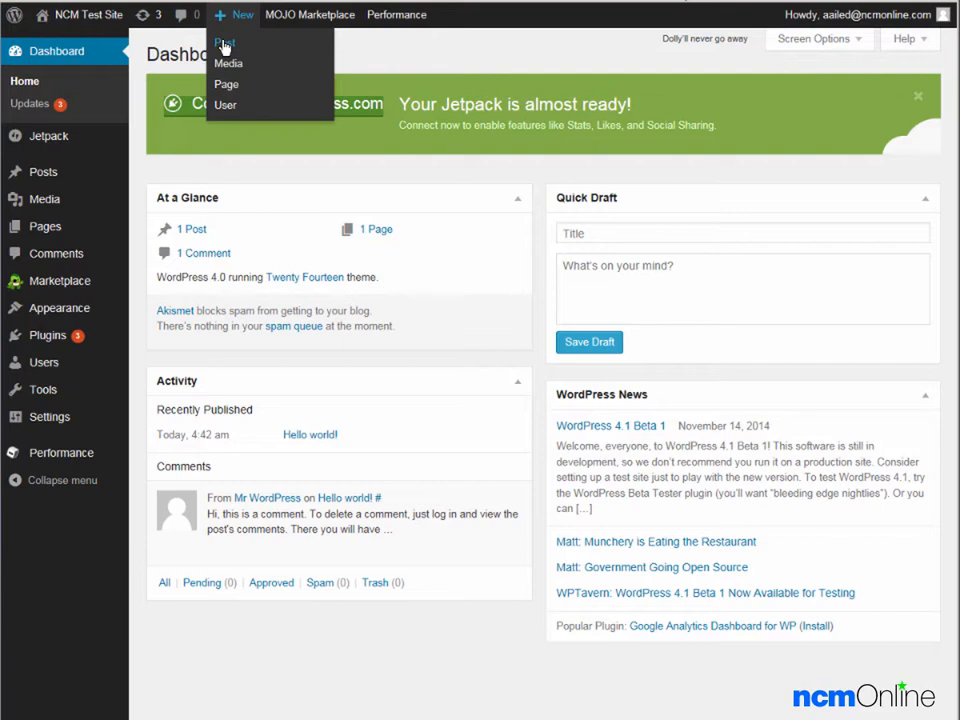
left_click(224, 42)
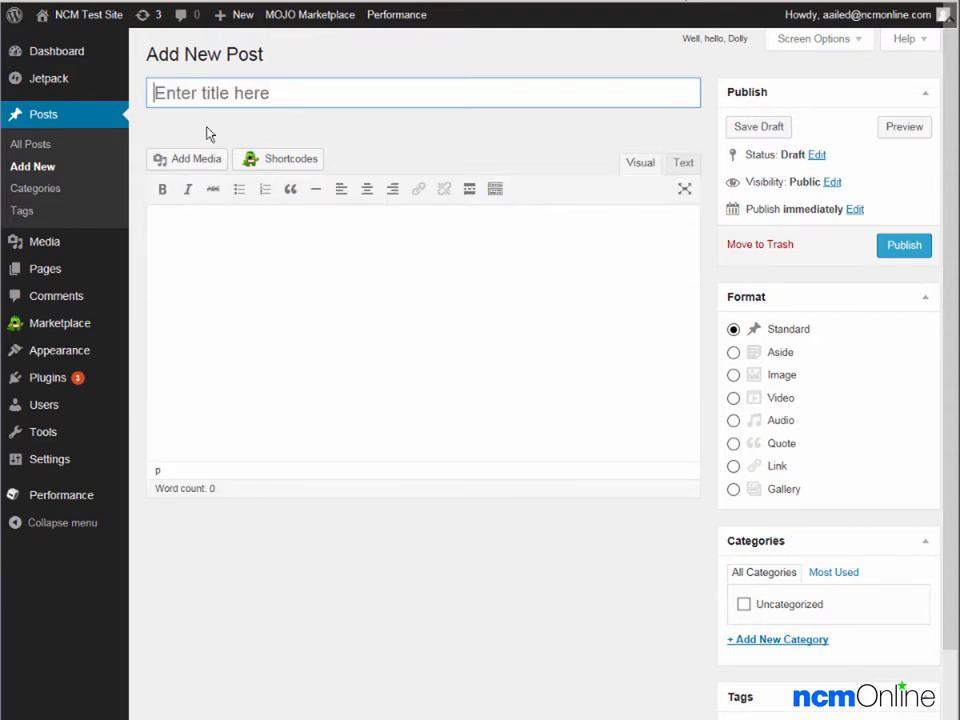
left_click(214, 248)
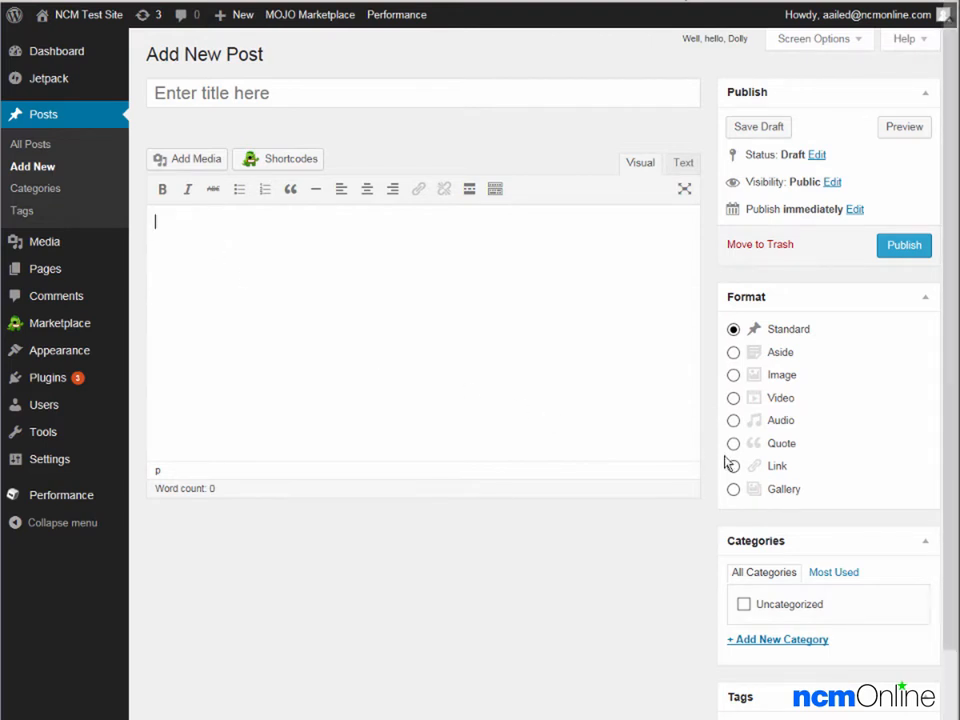
mouse_move(904, 244)
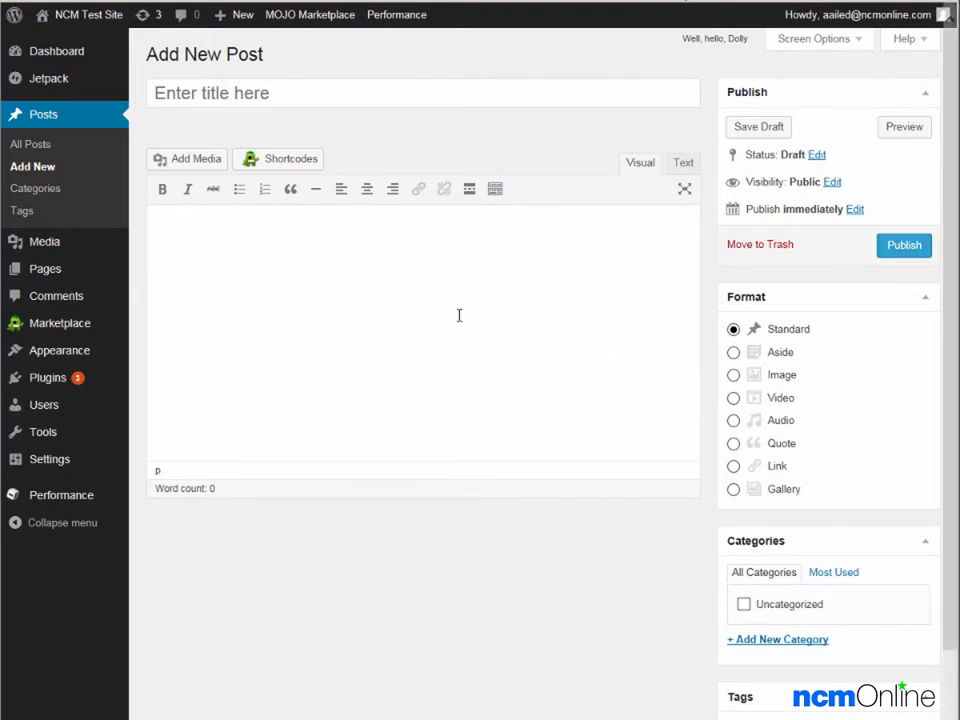
mouse_move(456, 316)
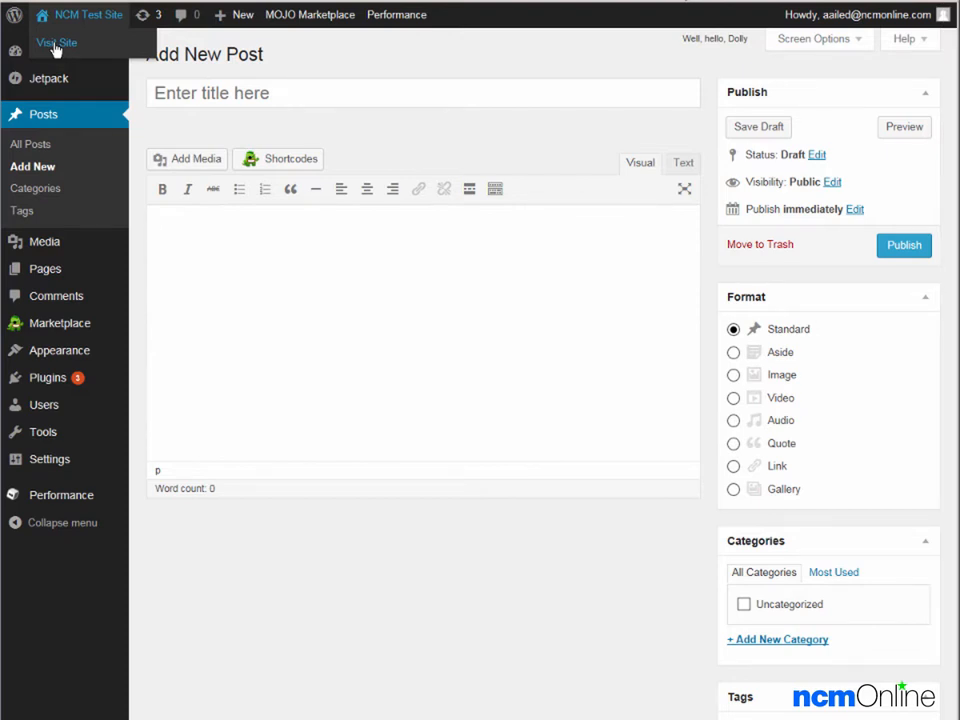
Visit the live NCM Test Site front page showing the default Hello world! post
left_click(56, 42)
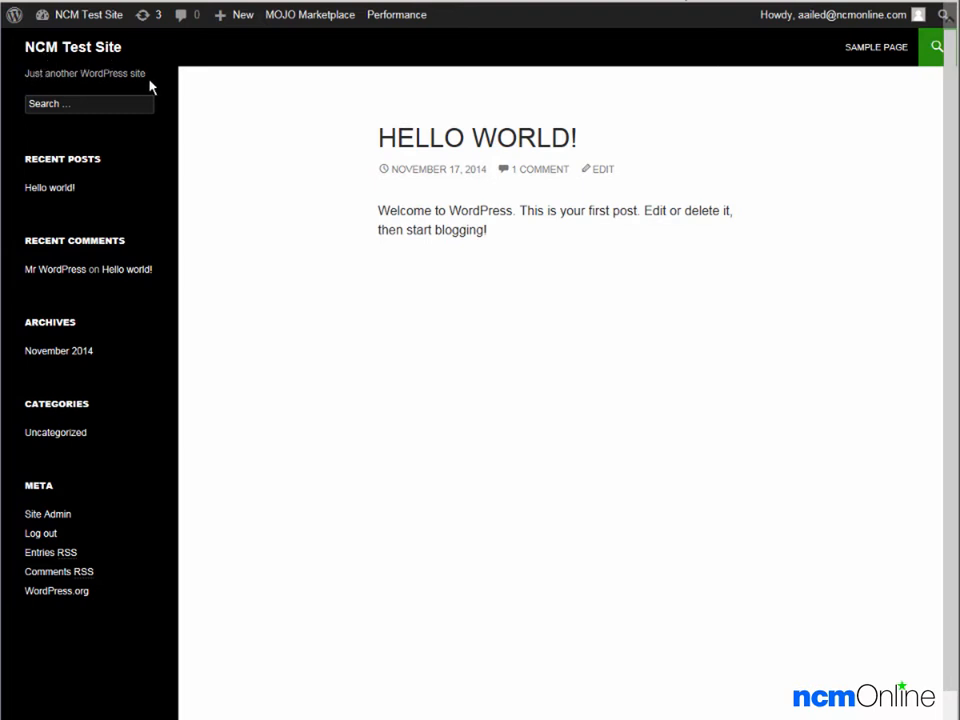
mouse_move(136, 52)
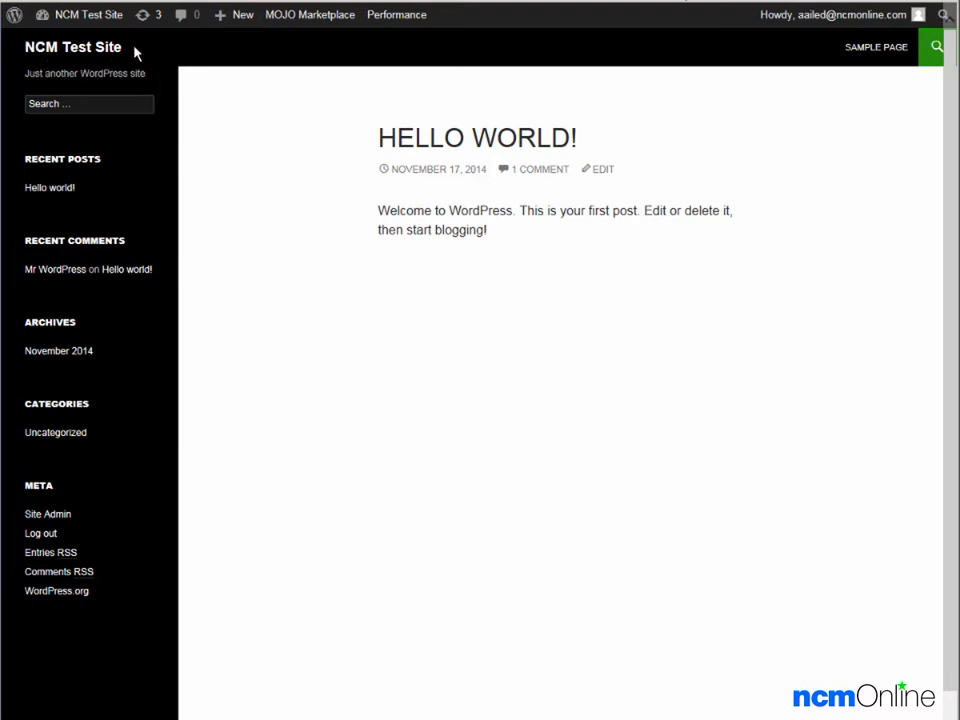
mouse_move(150, 92)
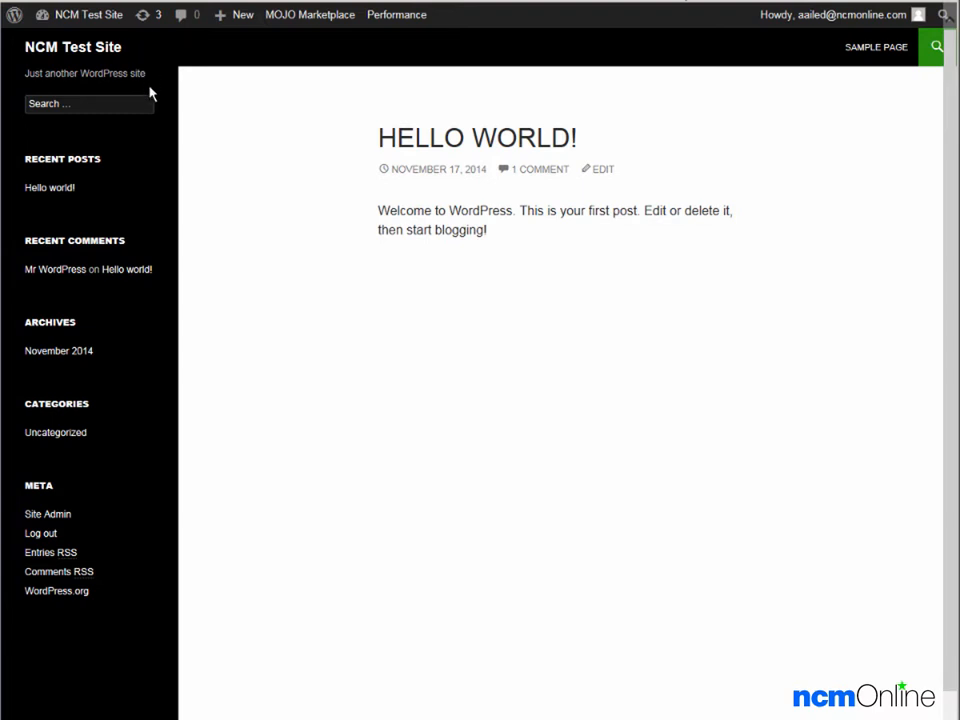
mouse_move(272, 368)
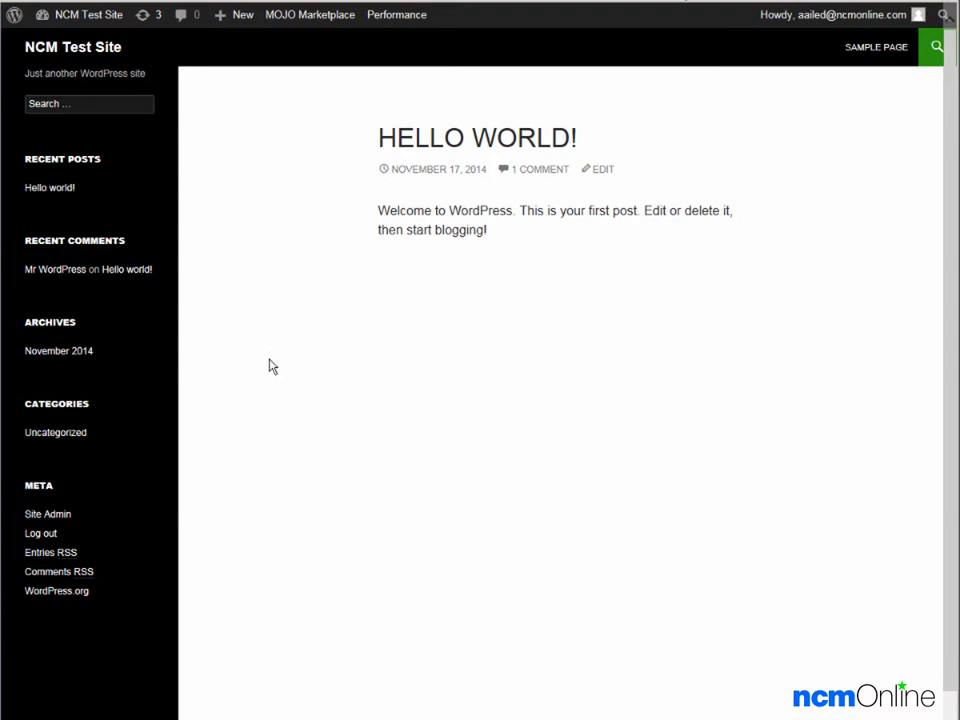
mouse_move(504, 500)
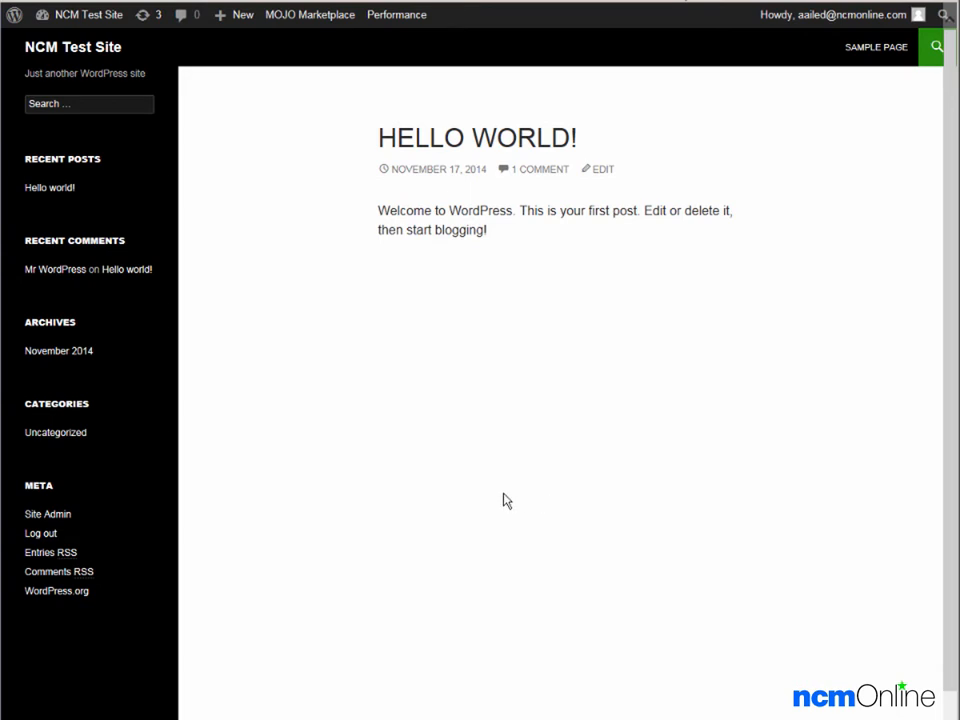
mouse_move(508, 488)
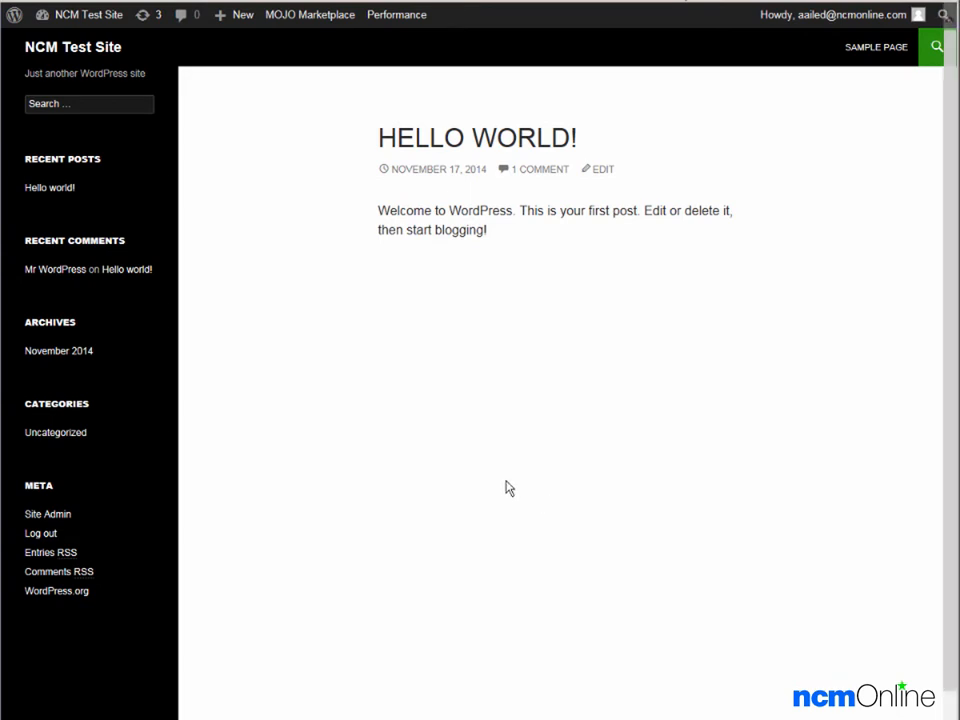
mouse_move(328, 186)
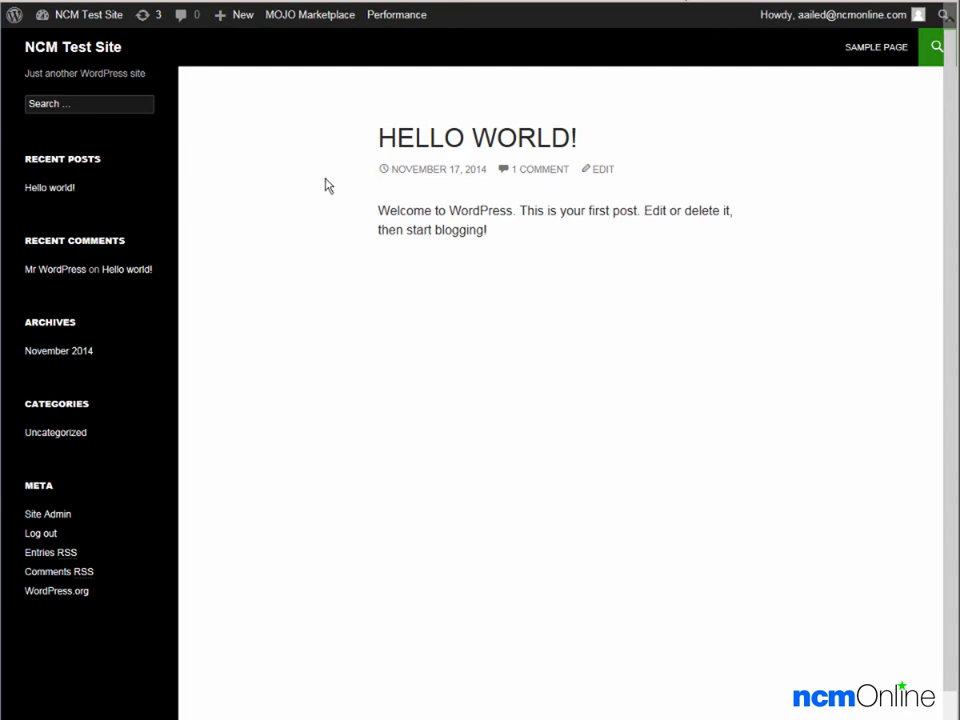